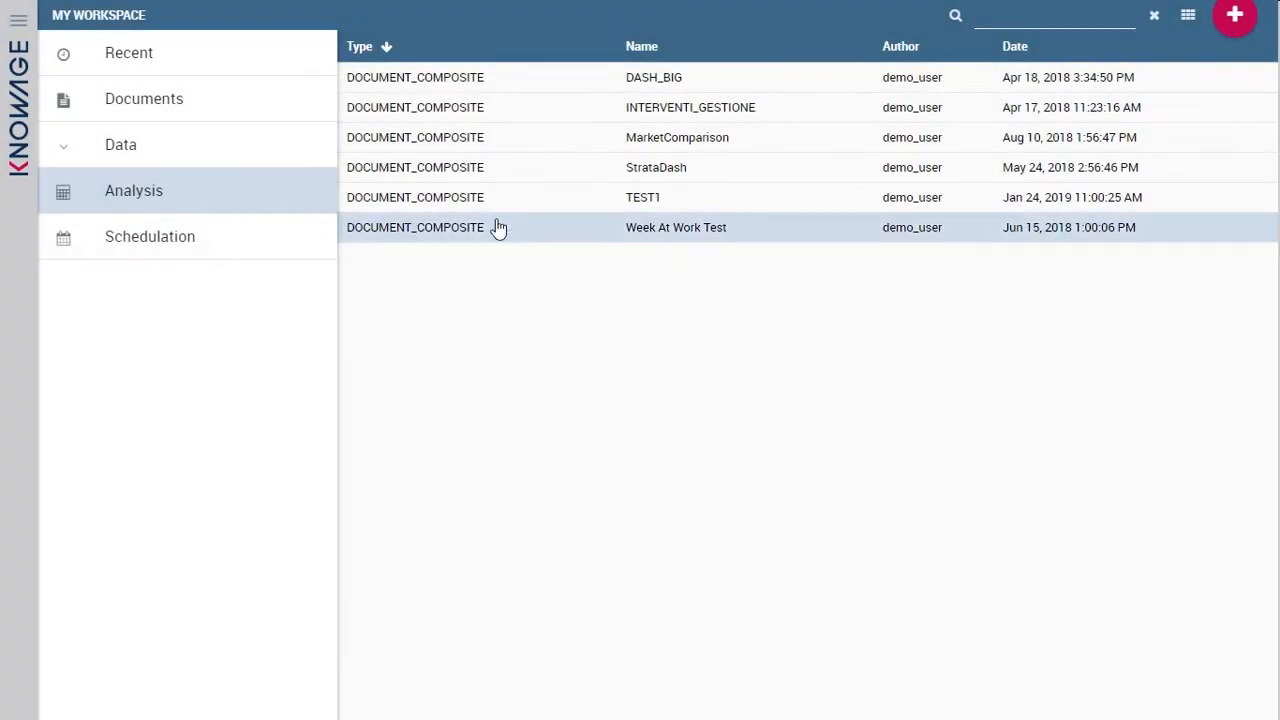
pyautogui.moveTo(1234, 14)
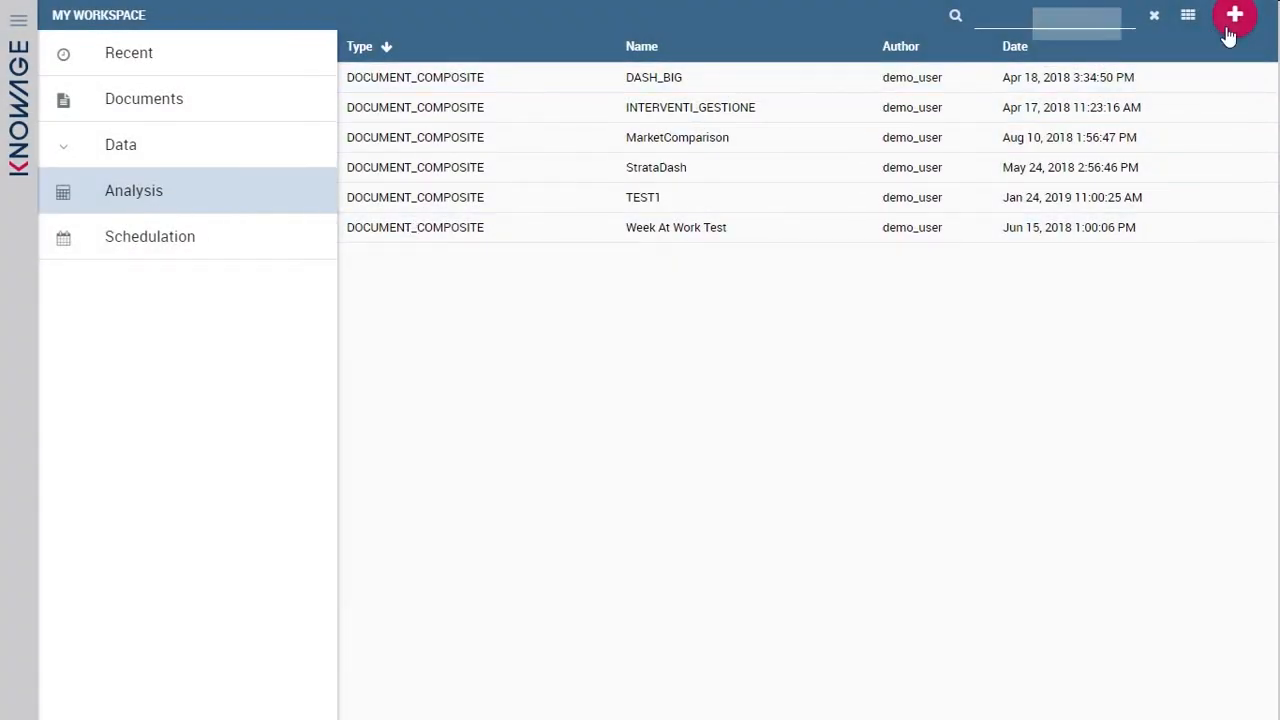
# Create a new cockpit and add the FOODMART_SALES_2 dataset via Data Configuration (search 'foodm').
pyautogui.click(1234, 16)
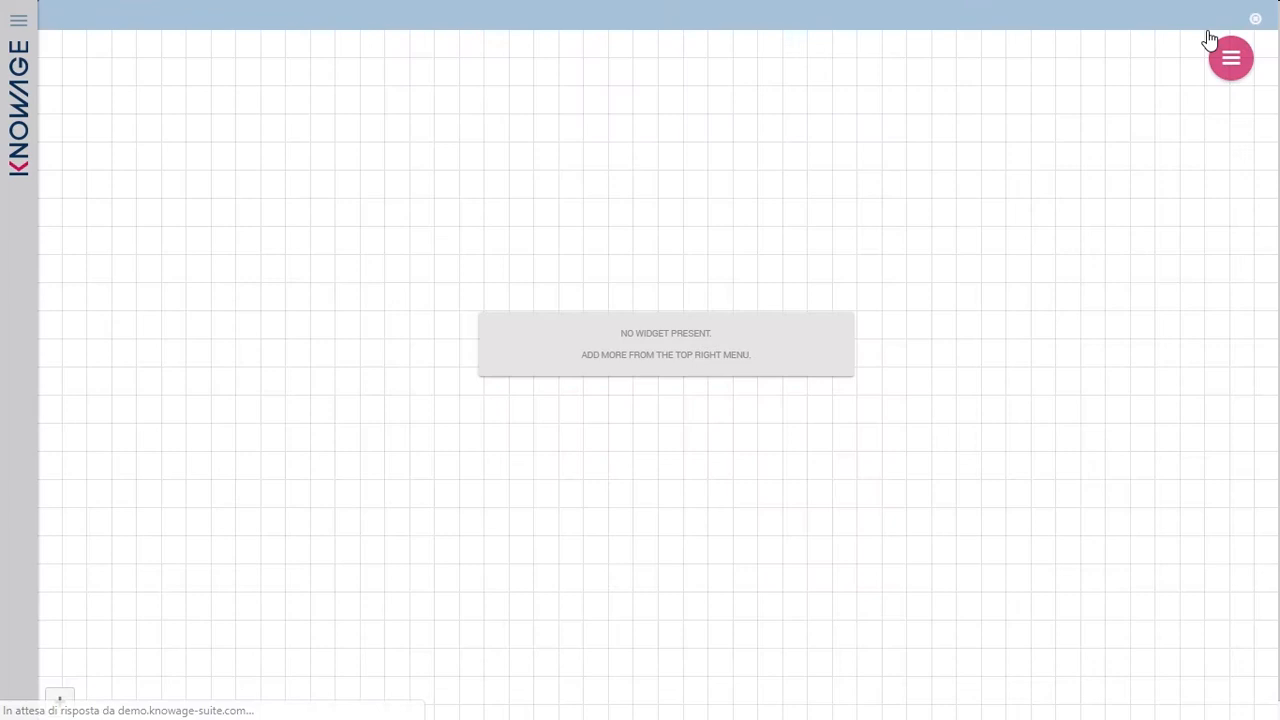
pyautogui.click(1232, 56)
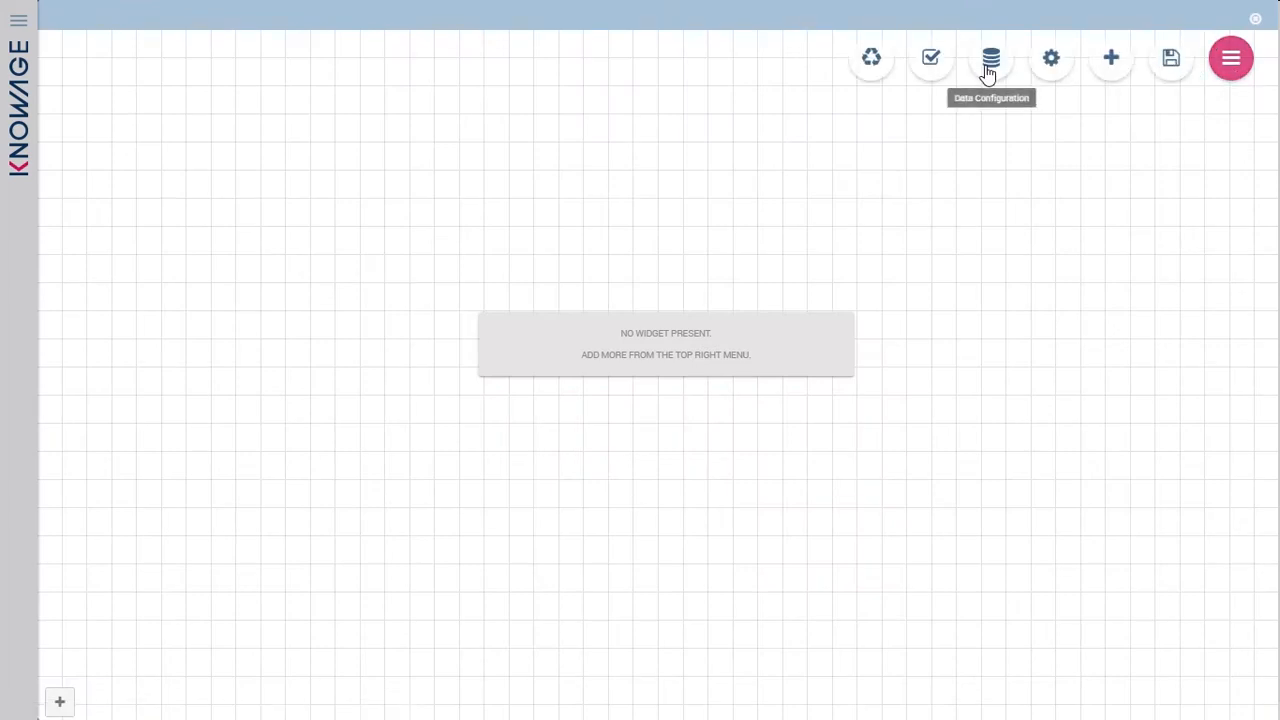
pyautogui.click(992, 56)
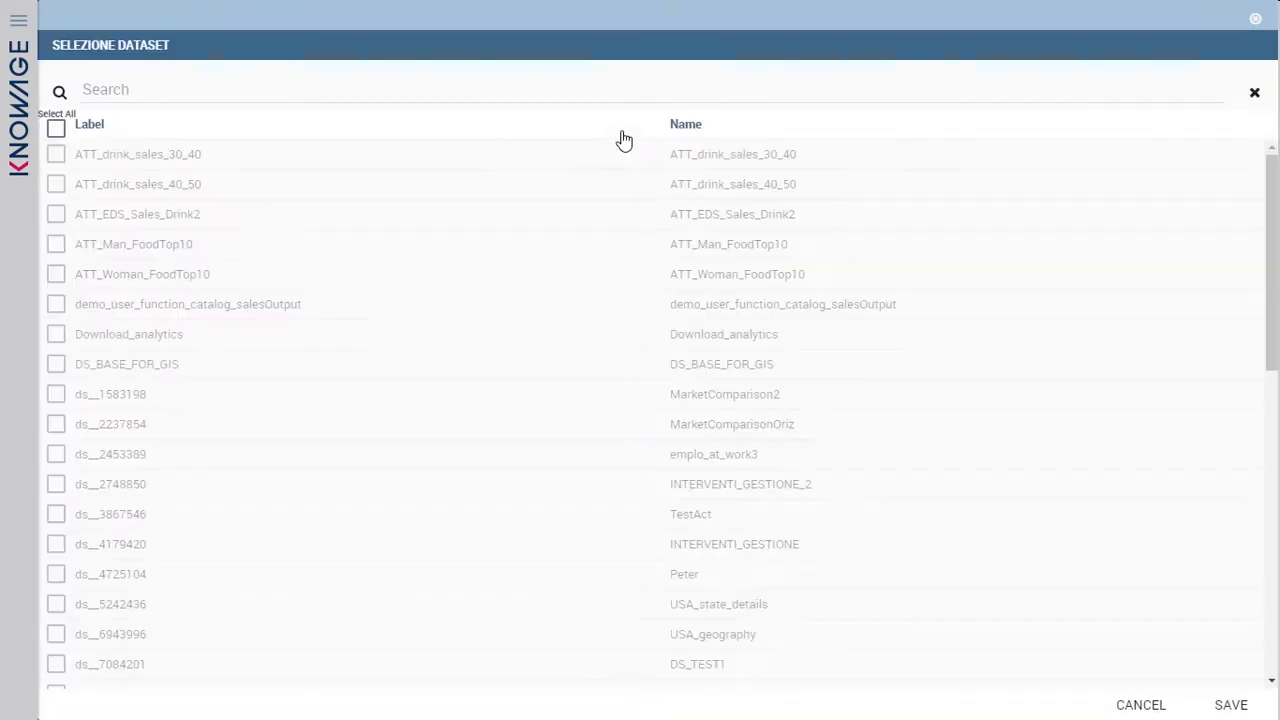
pyautogui.write('foodma')
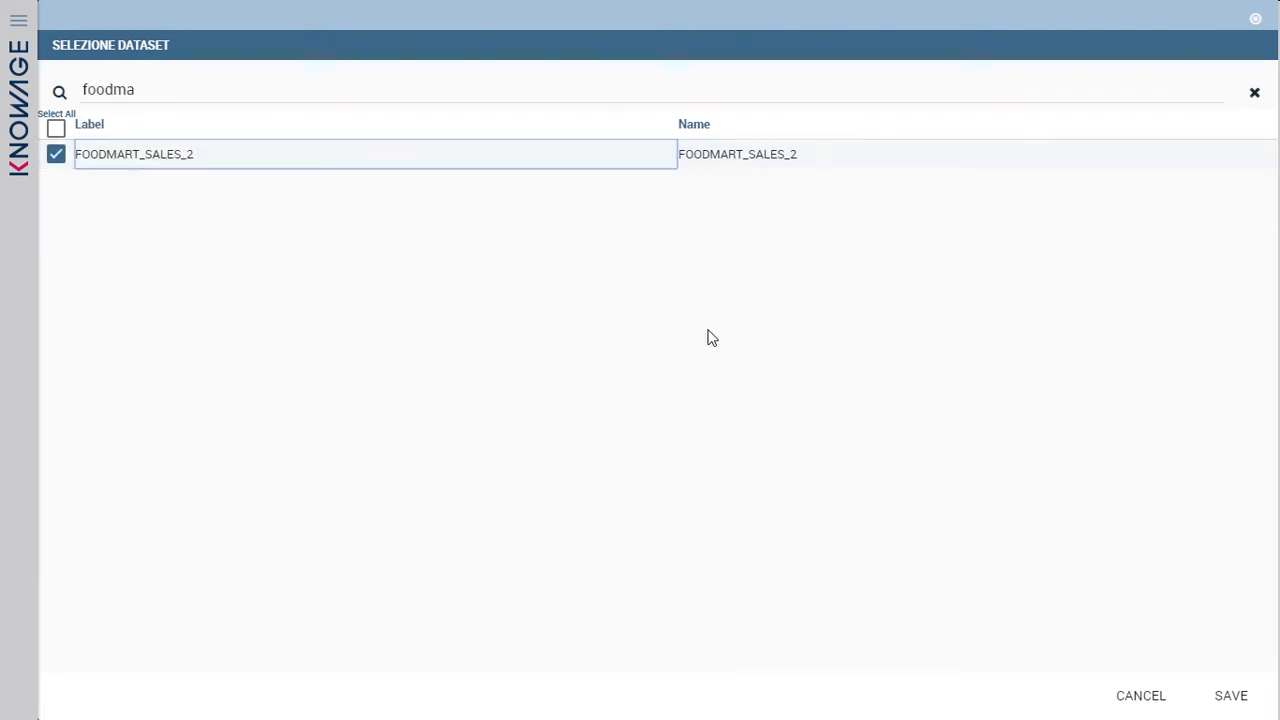
pyautogui.click(1232, 696)
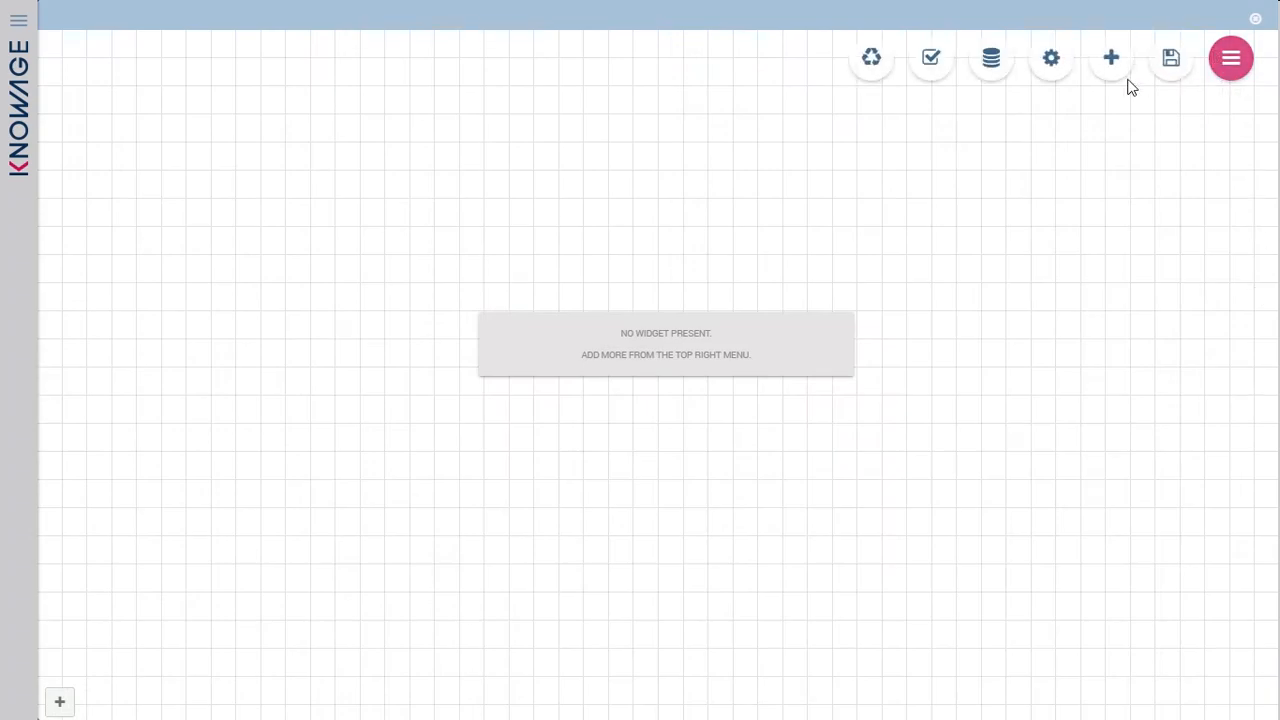
# Add a Chart widget linked to FOODMART_SALES_2 and bring up the Chart Engine Designer.
pyautogui.click(1112, 56)
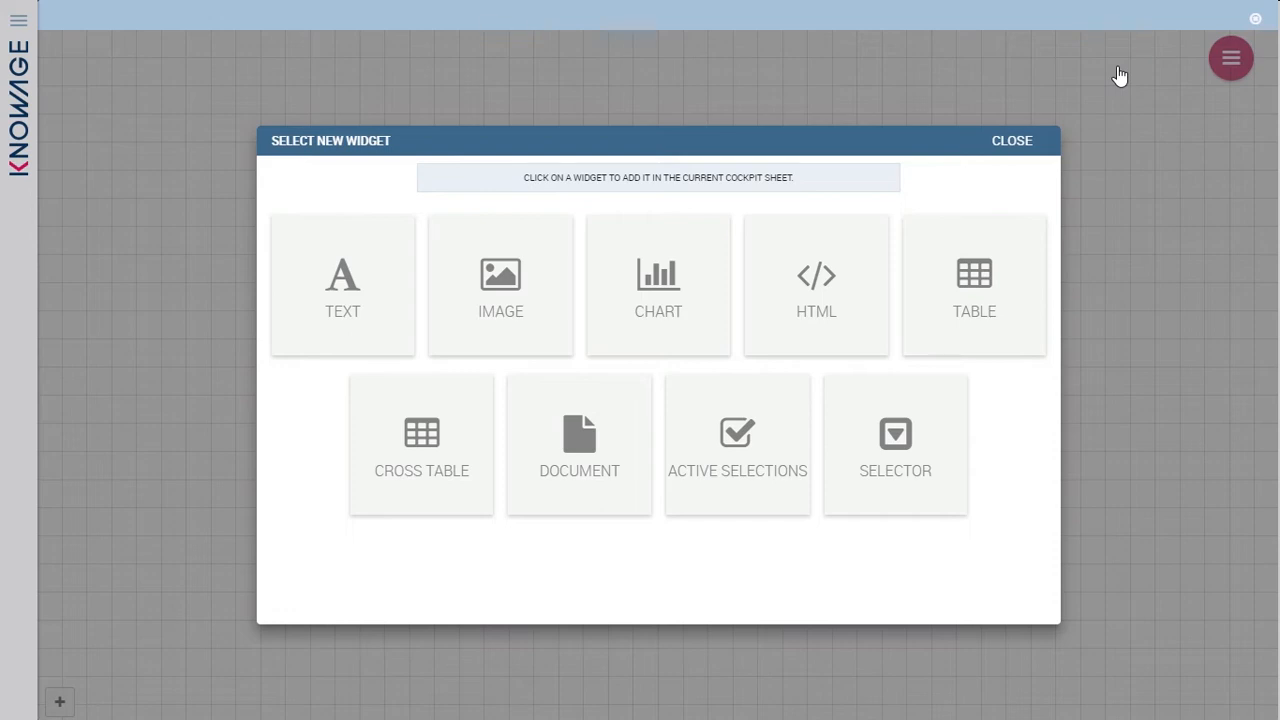
pyautogui.moveTo(1108, 84)
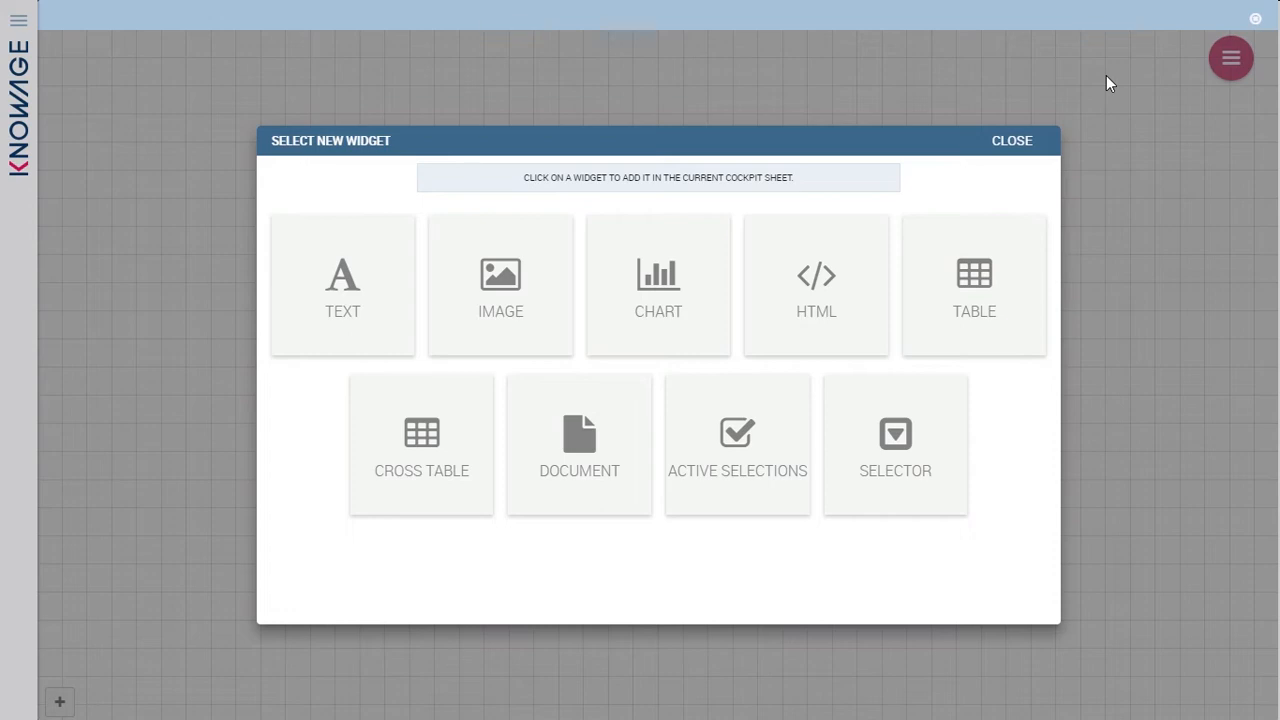
pyautogui.moveTo(668, 290)
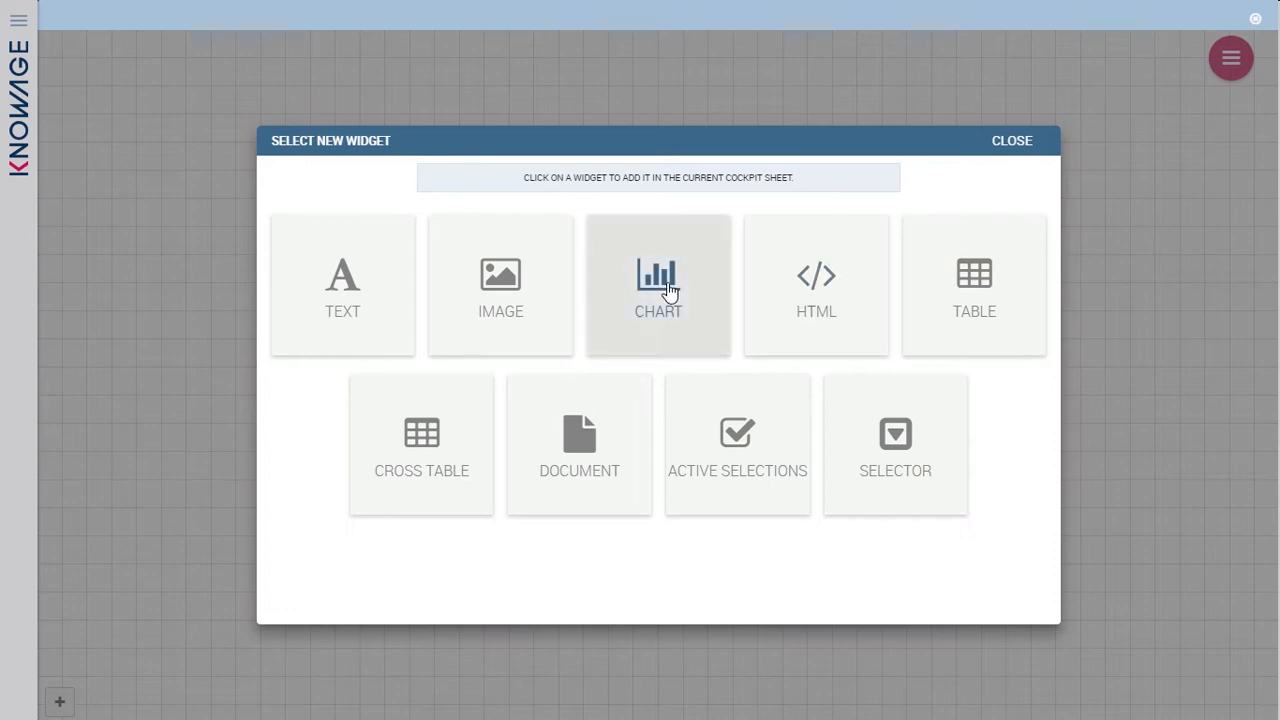
pyautogui.click(658, 284)
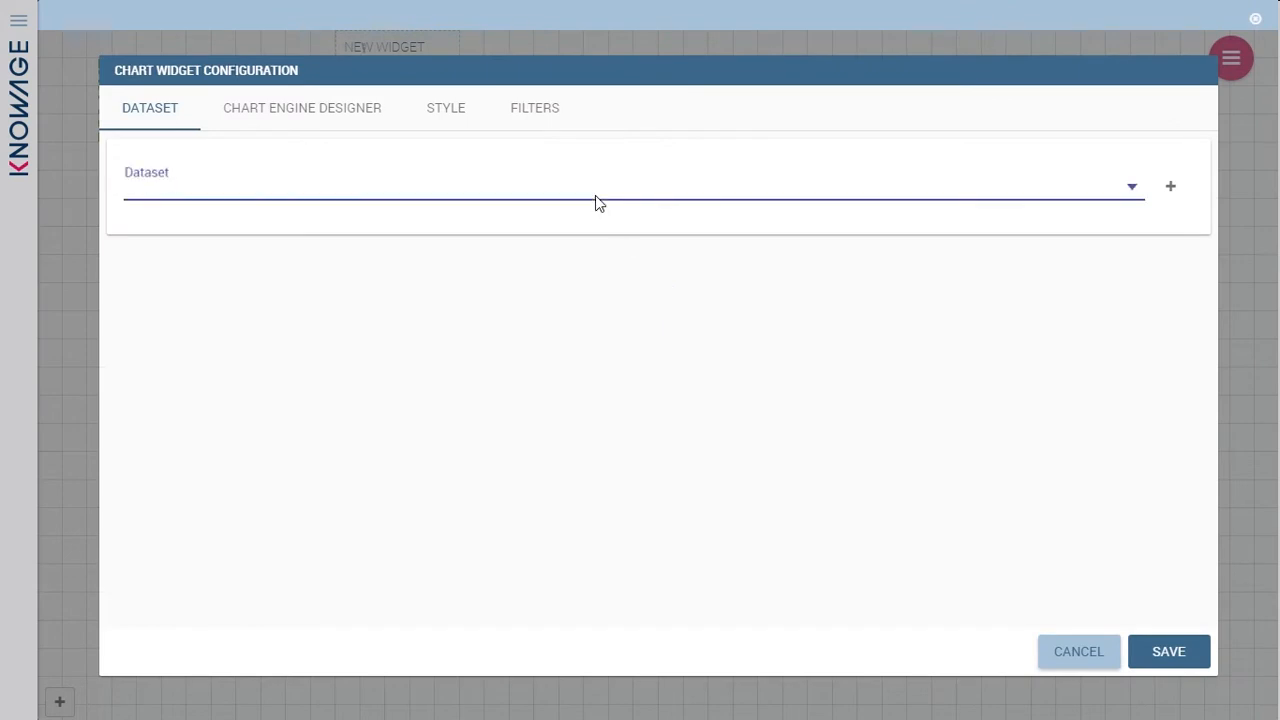
pyautogui.click(596, 196)
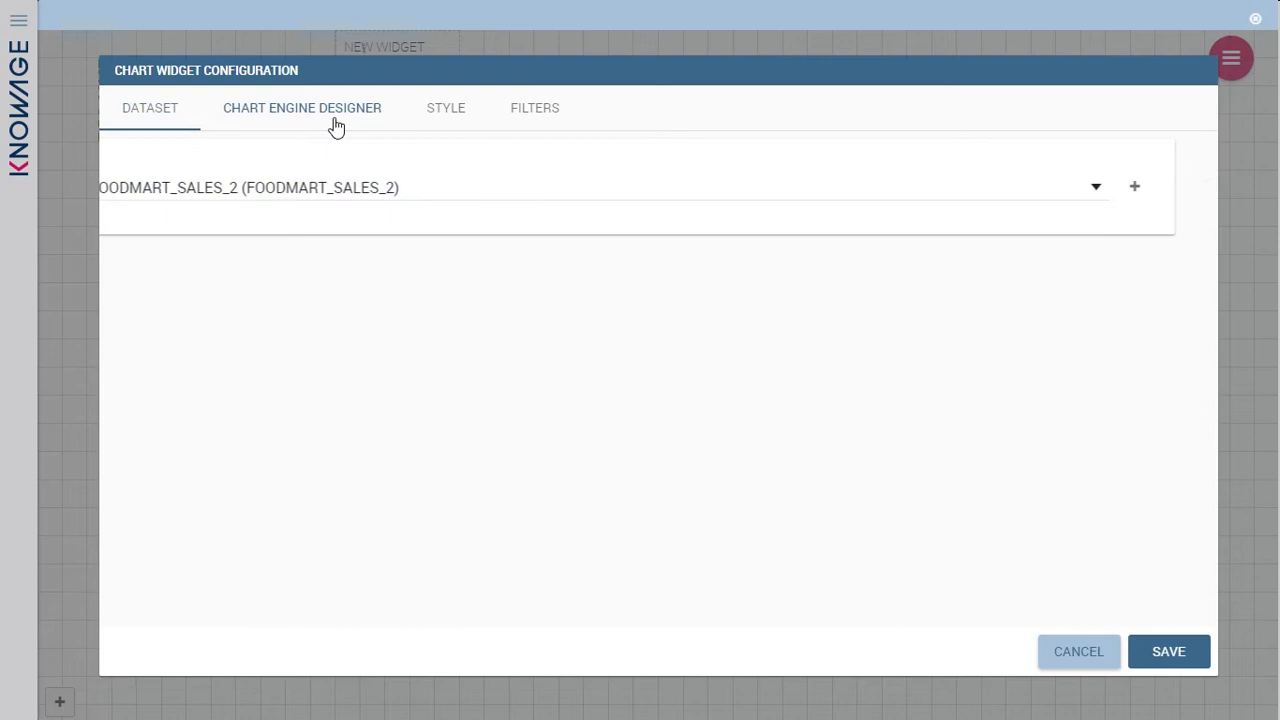
pyautogui.click(300, 108)
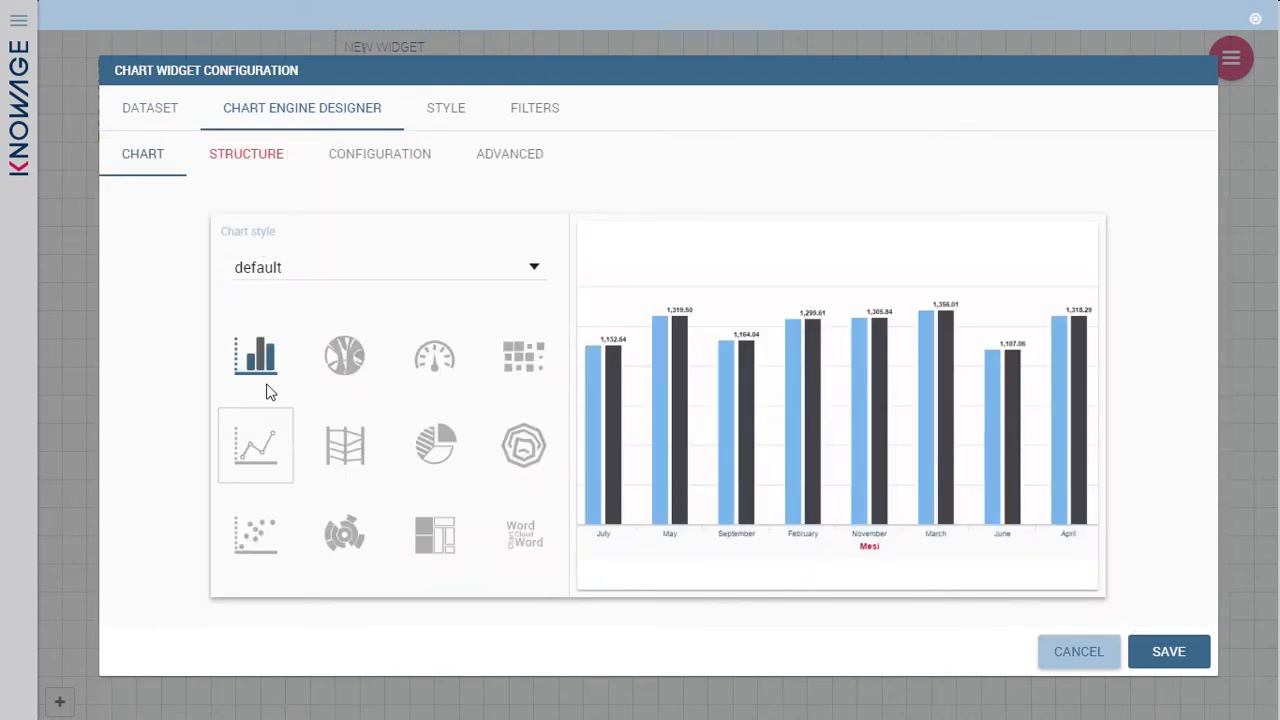
# Make it a line chart of store_sales, store_cost and unit_sales grouped by the_month.
pyautogui.click(246, 152)
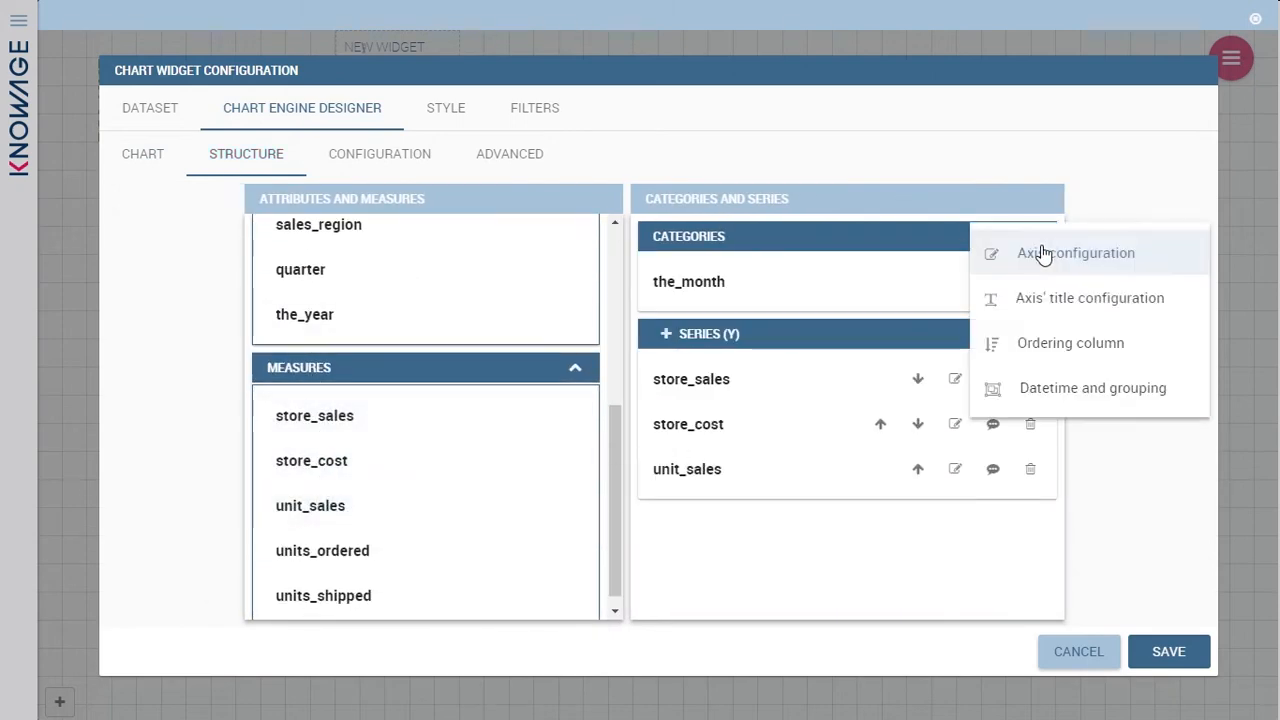
pyautogui.click(1088, 296)
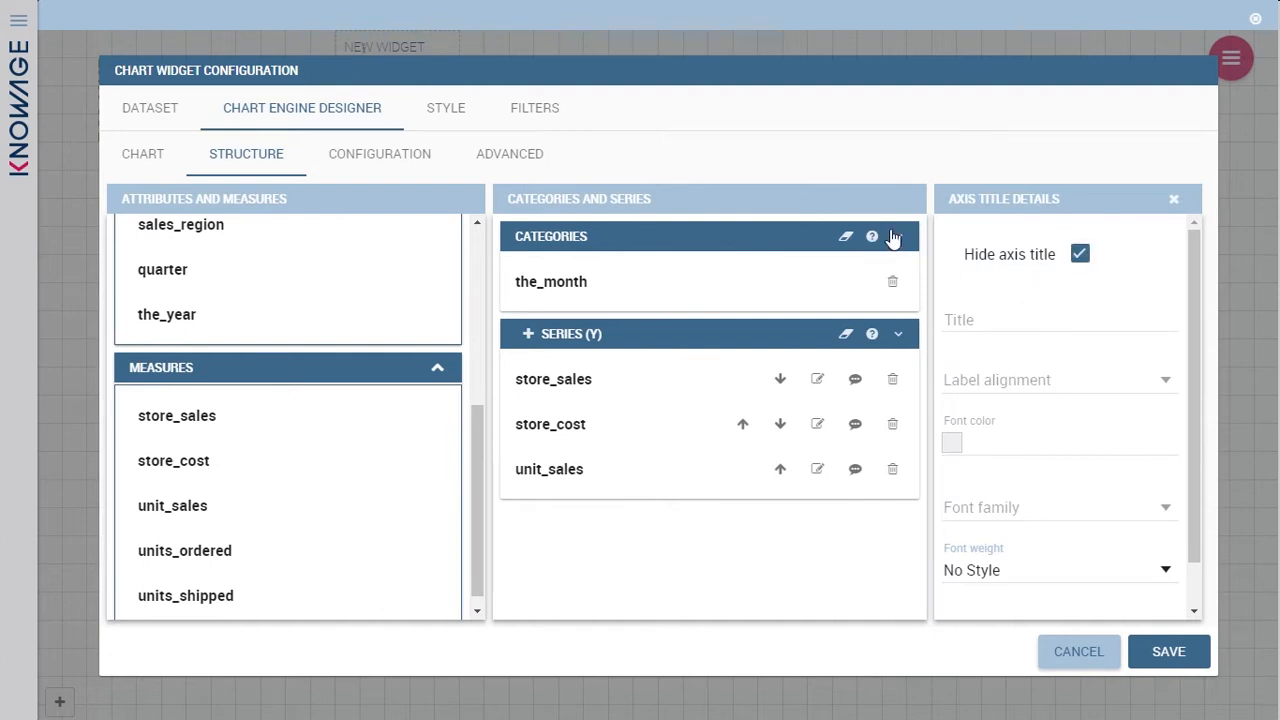
pyautogui.click(898, 236)
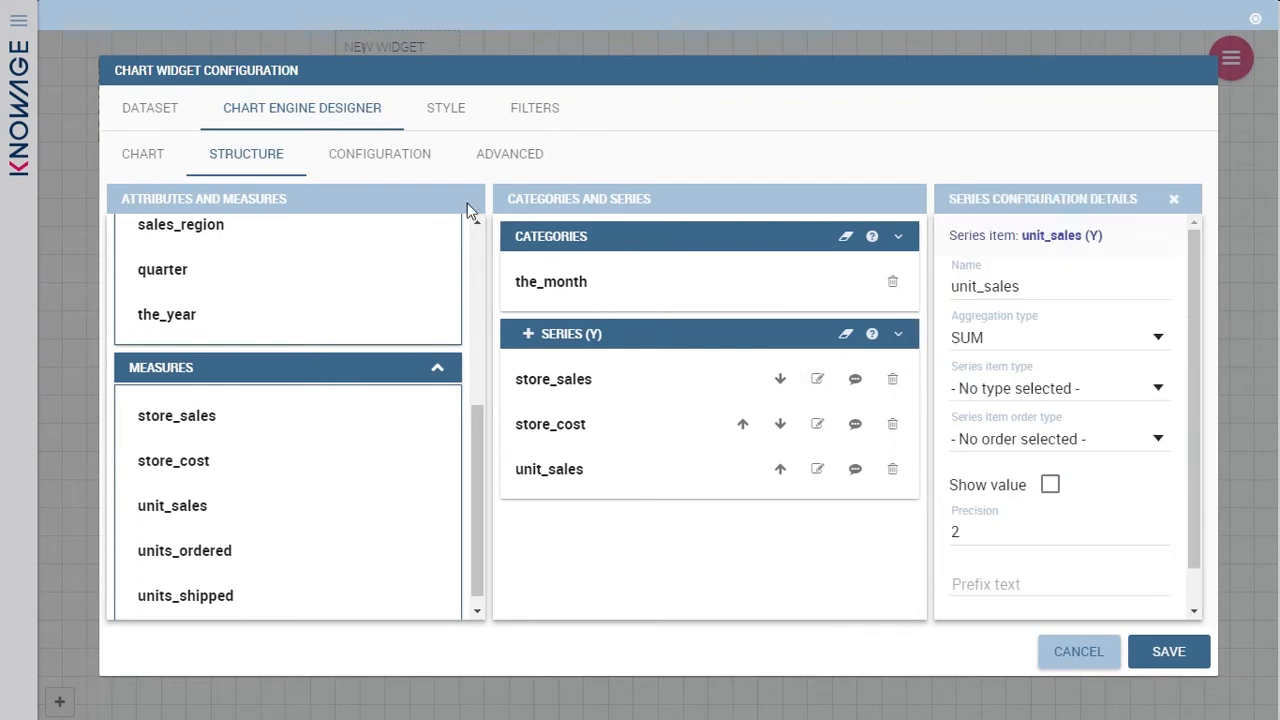
# Place the chart legend at the bottom in the Configuration settings.
pyautogui.click(380, 152)
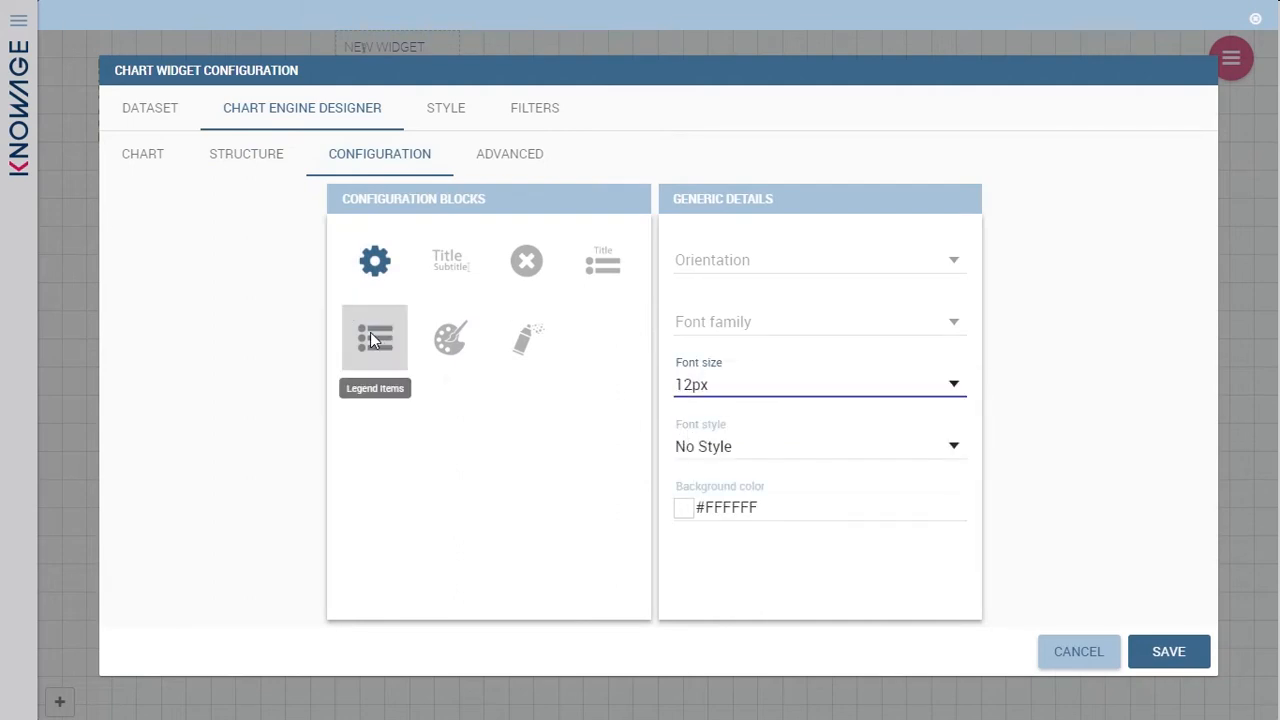
pyautogui.click(374, 336)
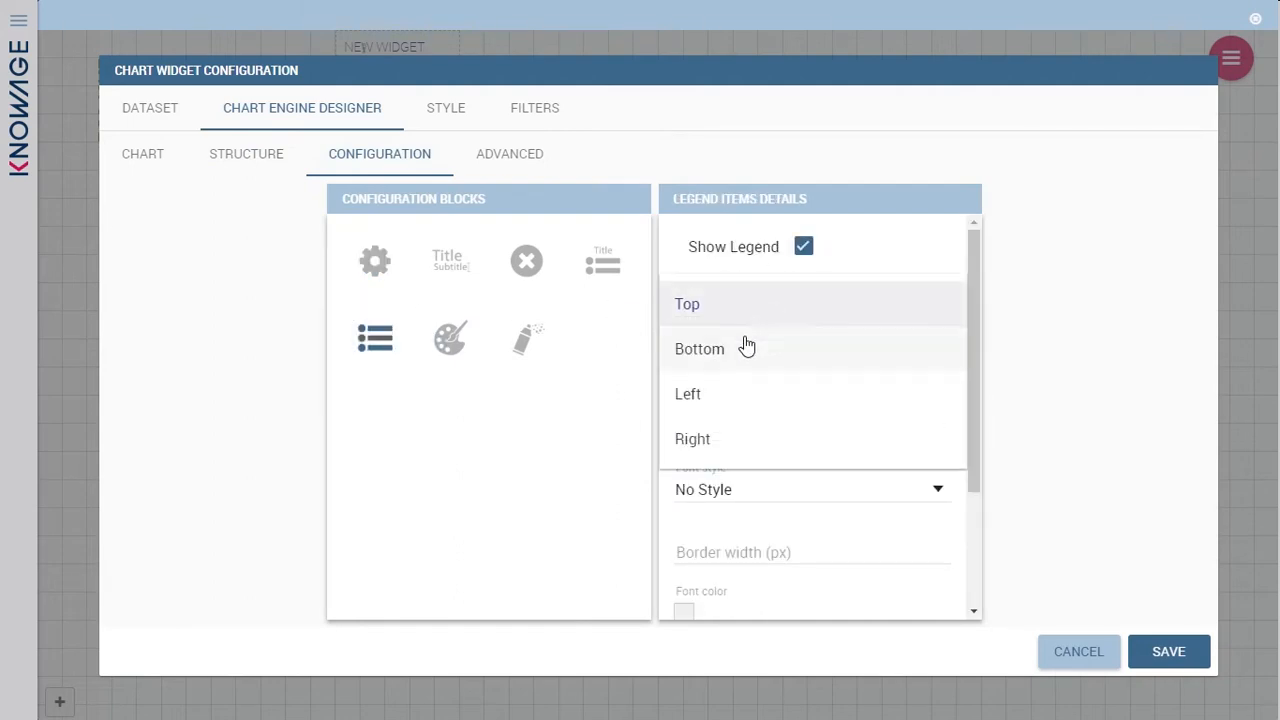
pyautogui.click(444, 108)
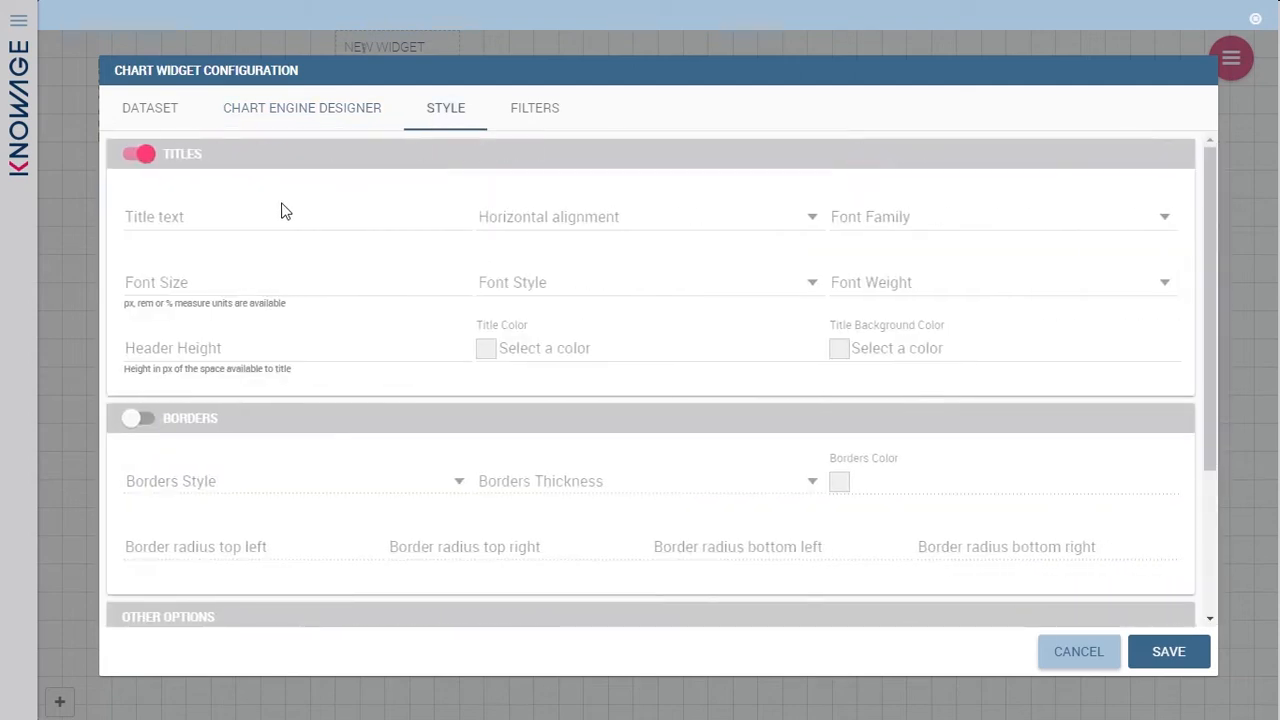
# Title the chart 'store by month', save it to the cockpit and enlarge it across the sheet.
pyautogui.write('store by month')
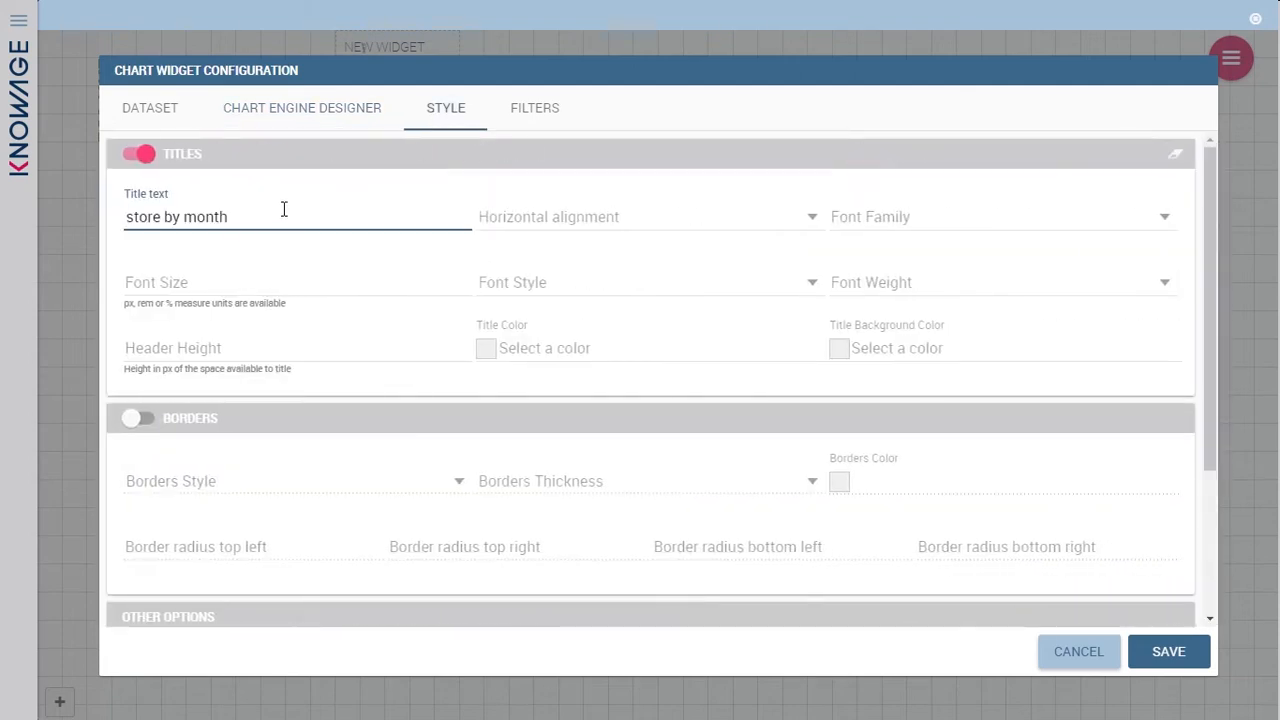
pyautogui.click(1170, 652)
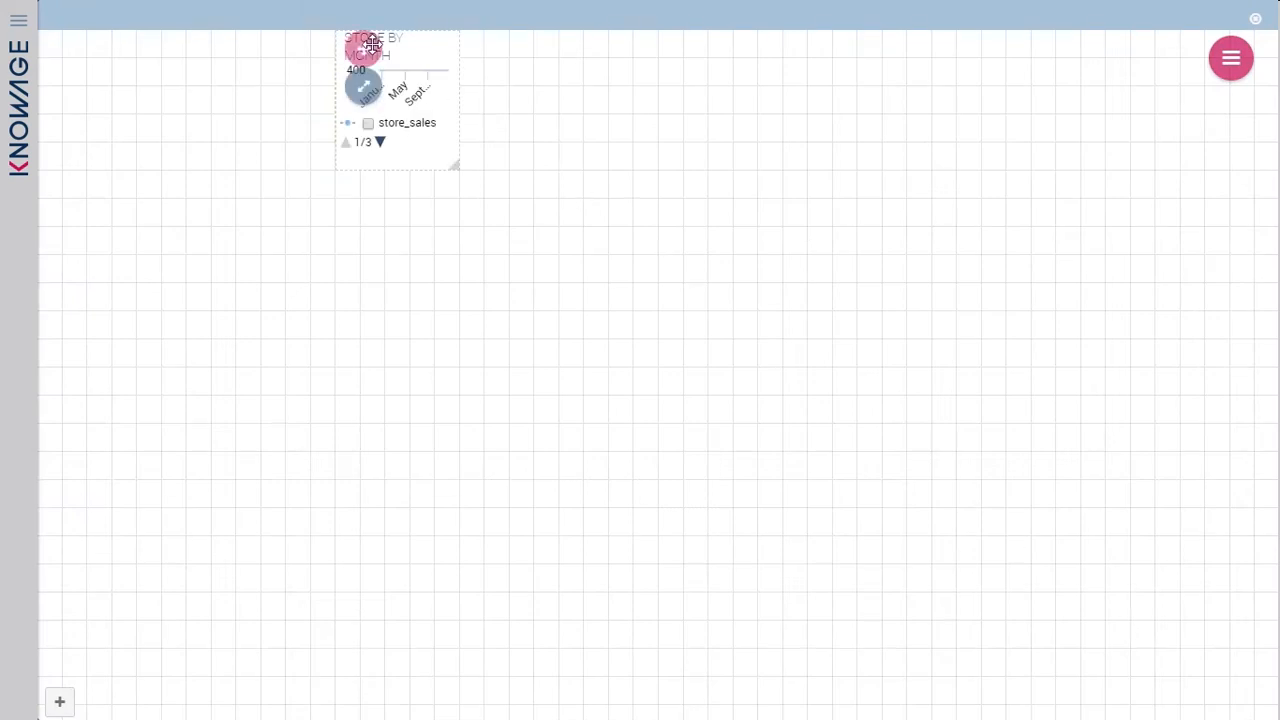
pyautogui.moveTo(454, 164); pyautogui.dragTo(848, 300)
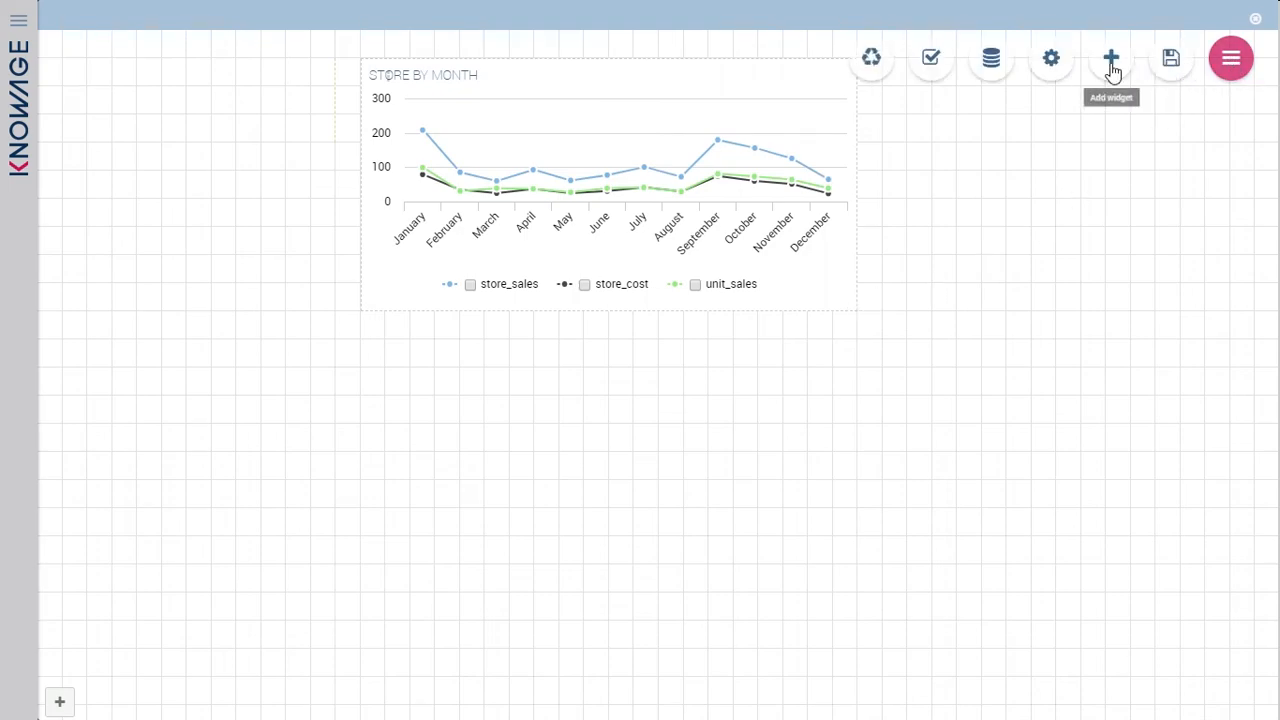
pyautogui.click(1112, 56)
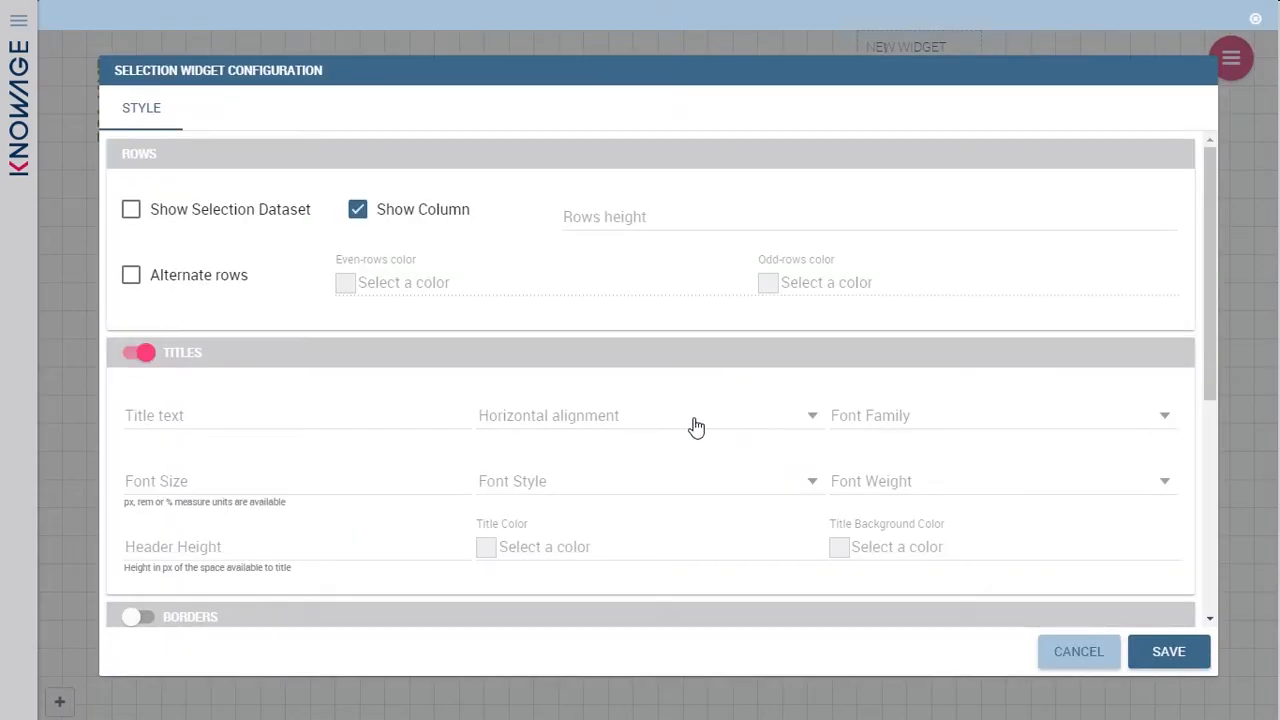
# Save a Selection widget titled 'active selections' beside the line chart and start another widget.
pyautogui.write('active selections')
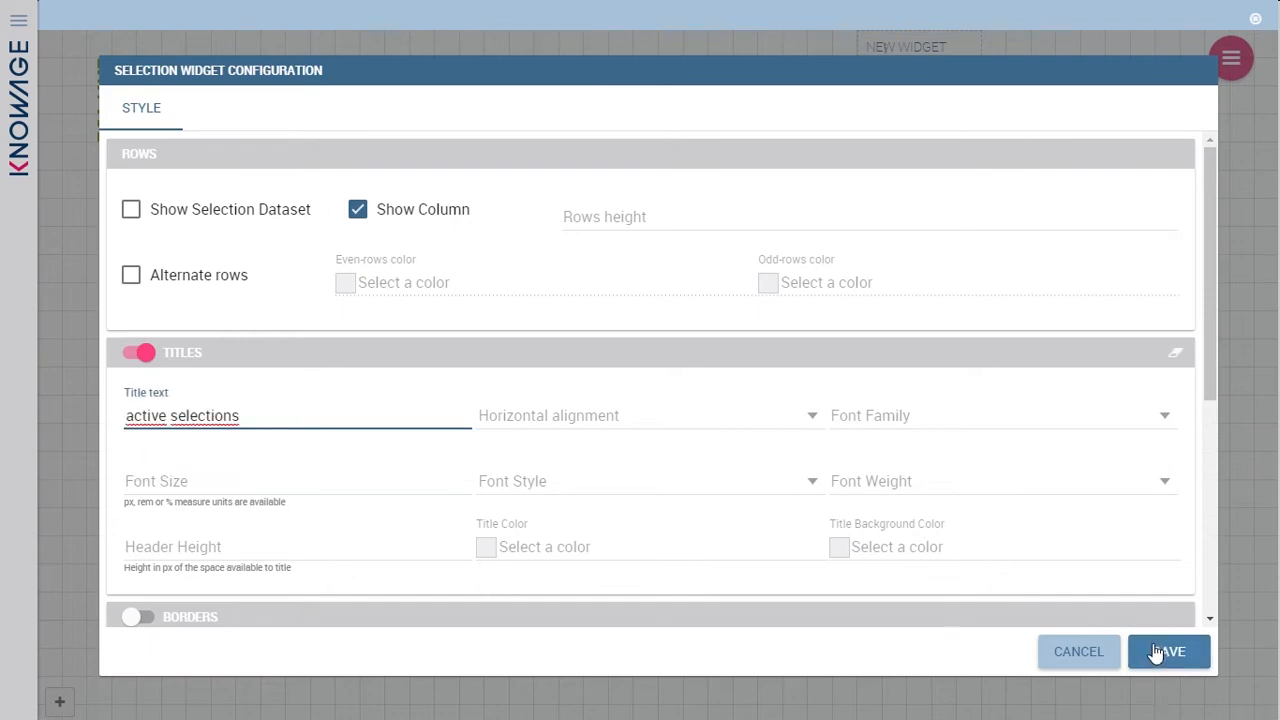
pyautogui.click(1168, 652)
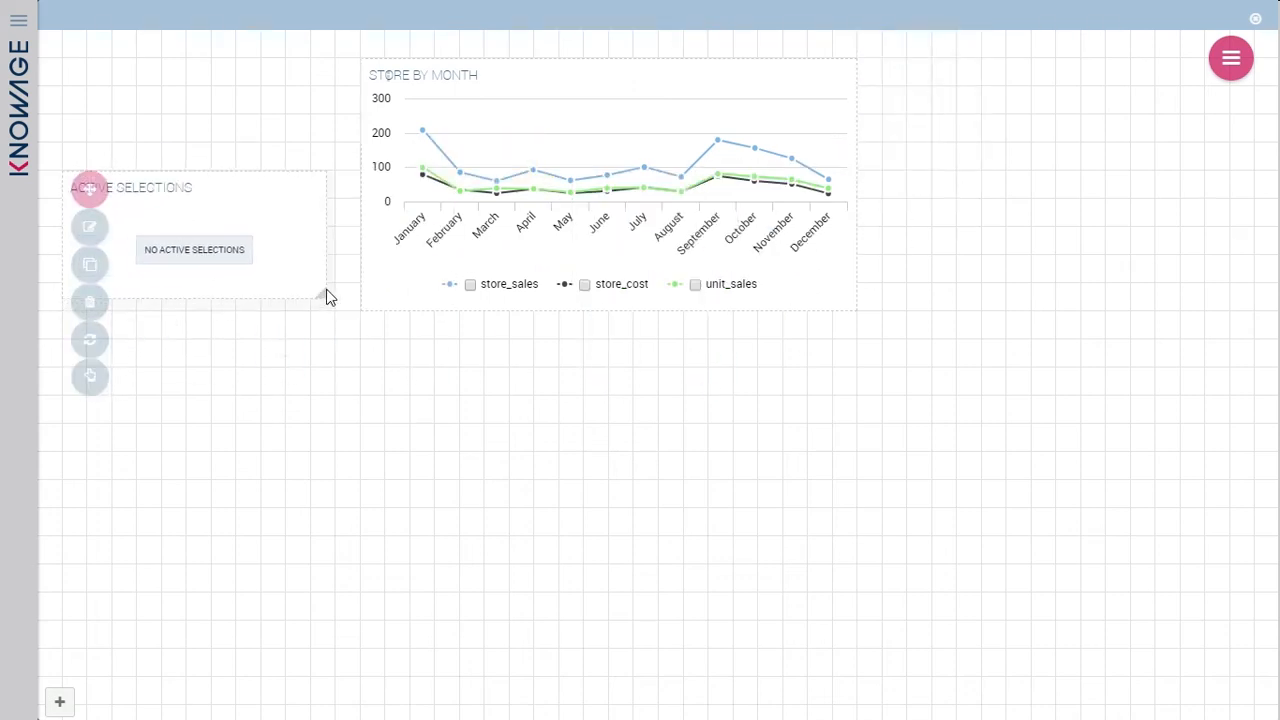
pyautogui.click(1230, 56)
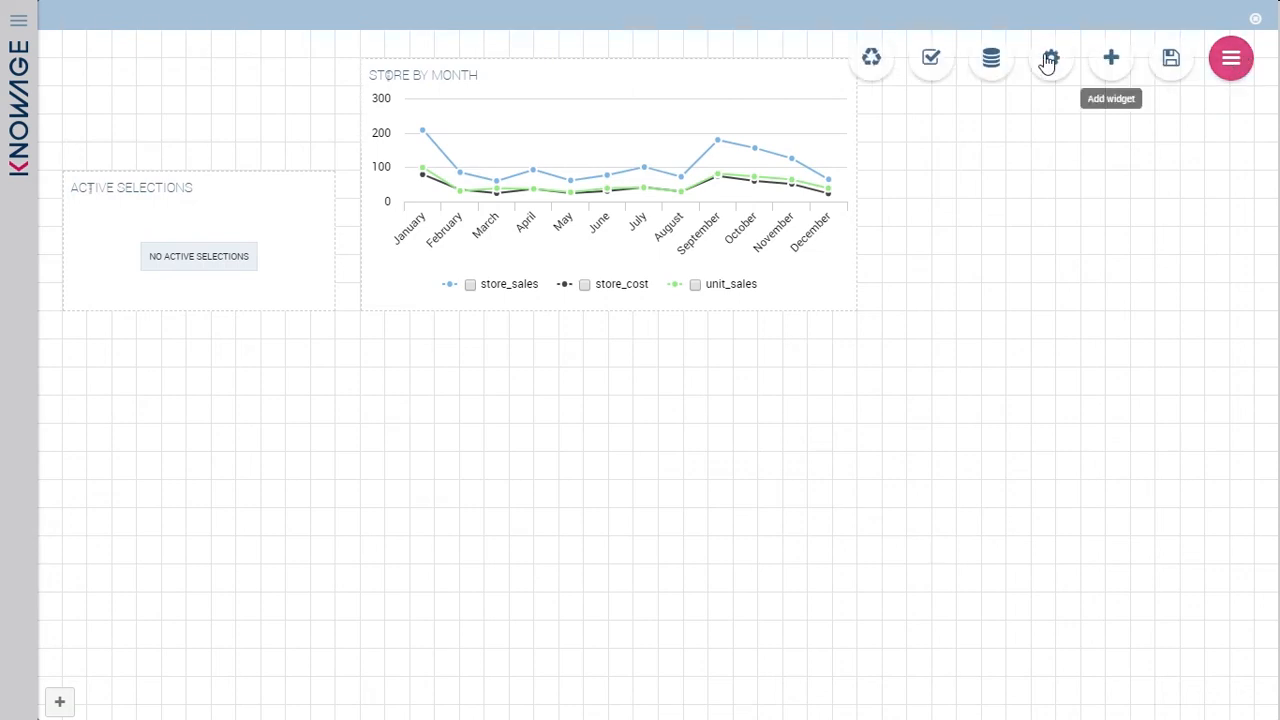
pyautogui.click(1050, 56)
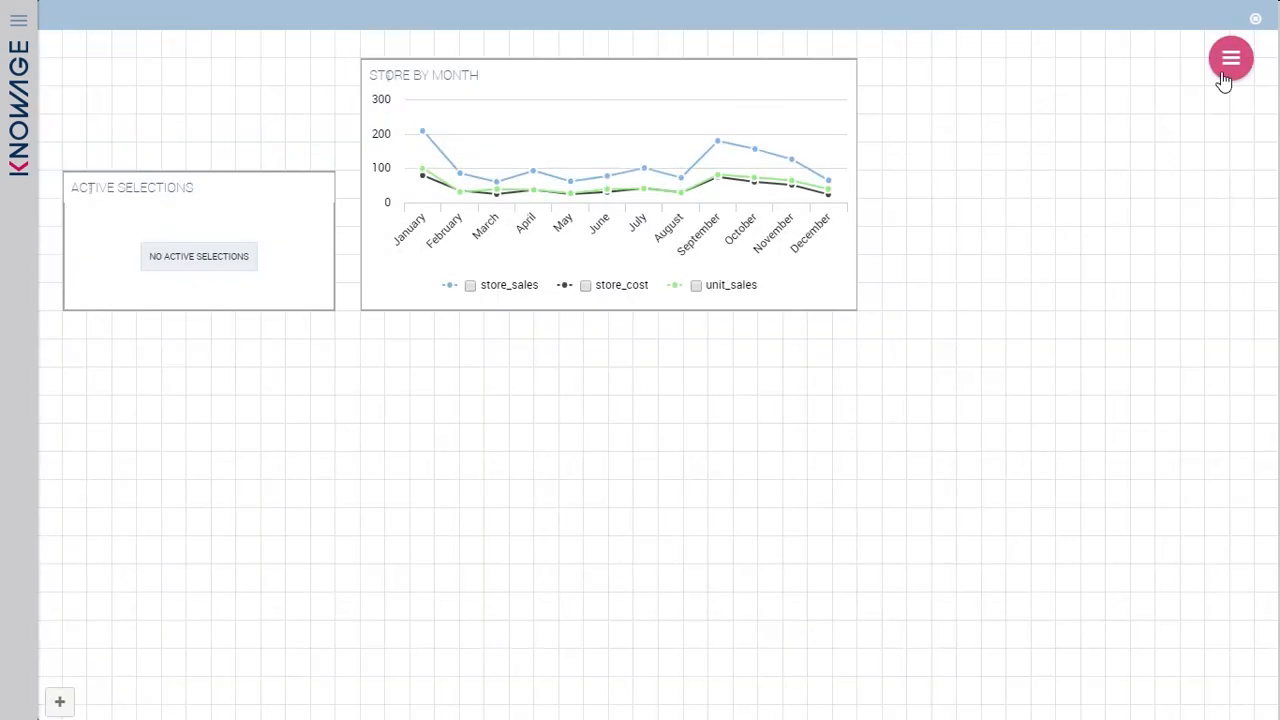
# Fill the save dialog with label my_first_cockpit and name My first cockpit.
pyautogui.click(1232, 56)
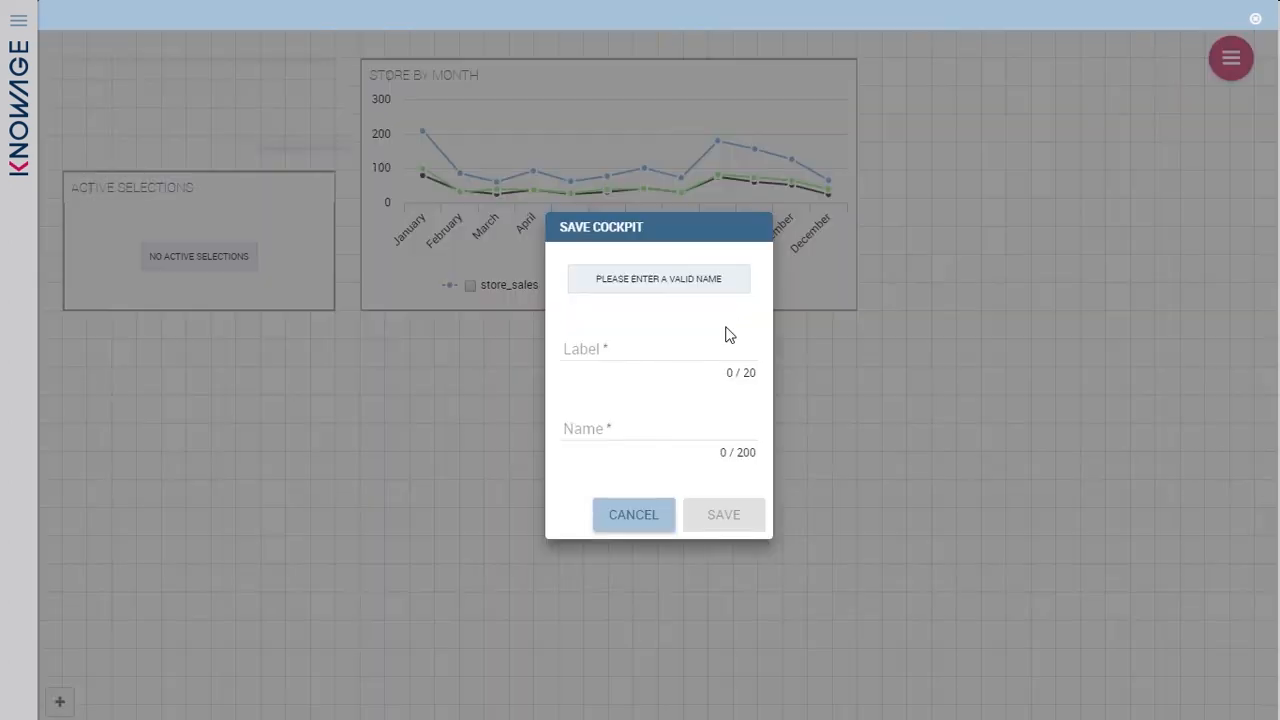
pyautogui.write('my_first_cockpit')
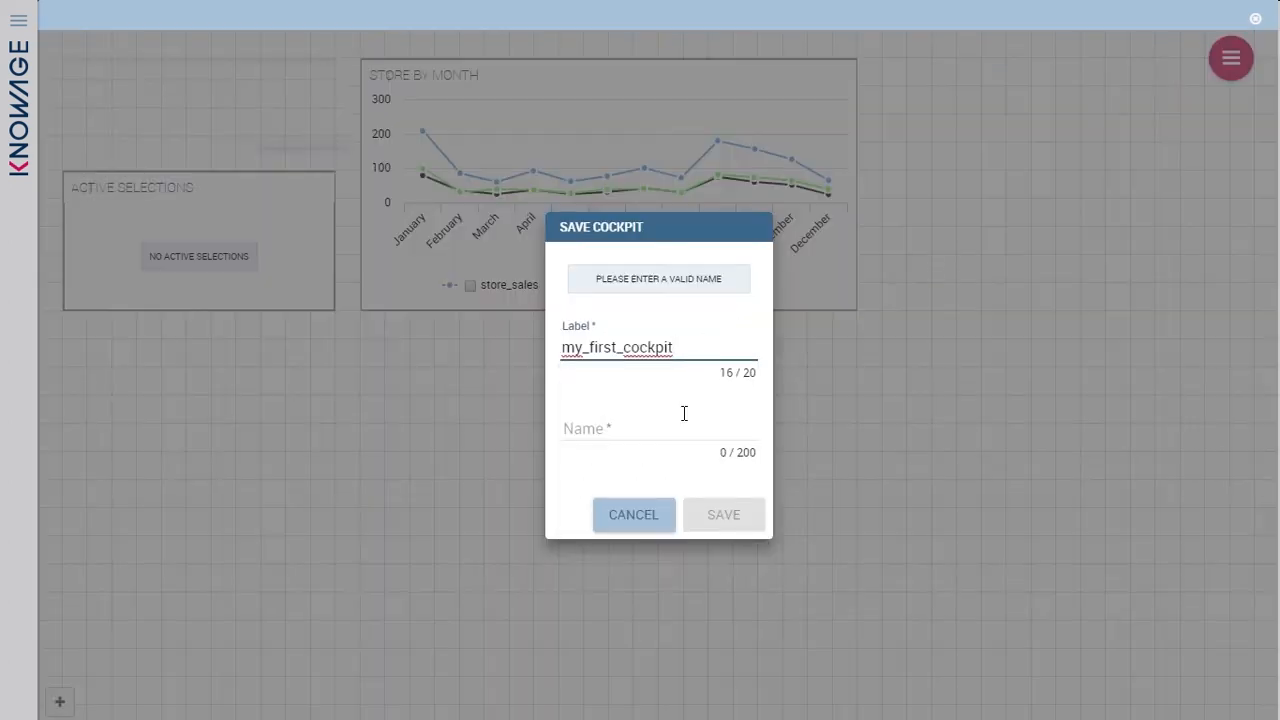
pyautogui.write('My first cockpit')
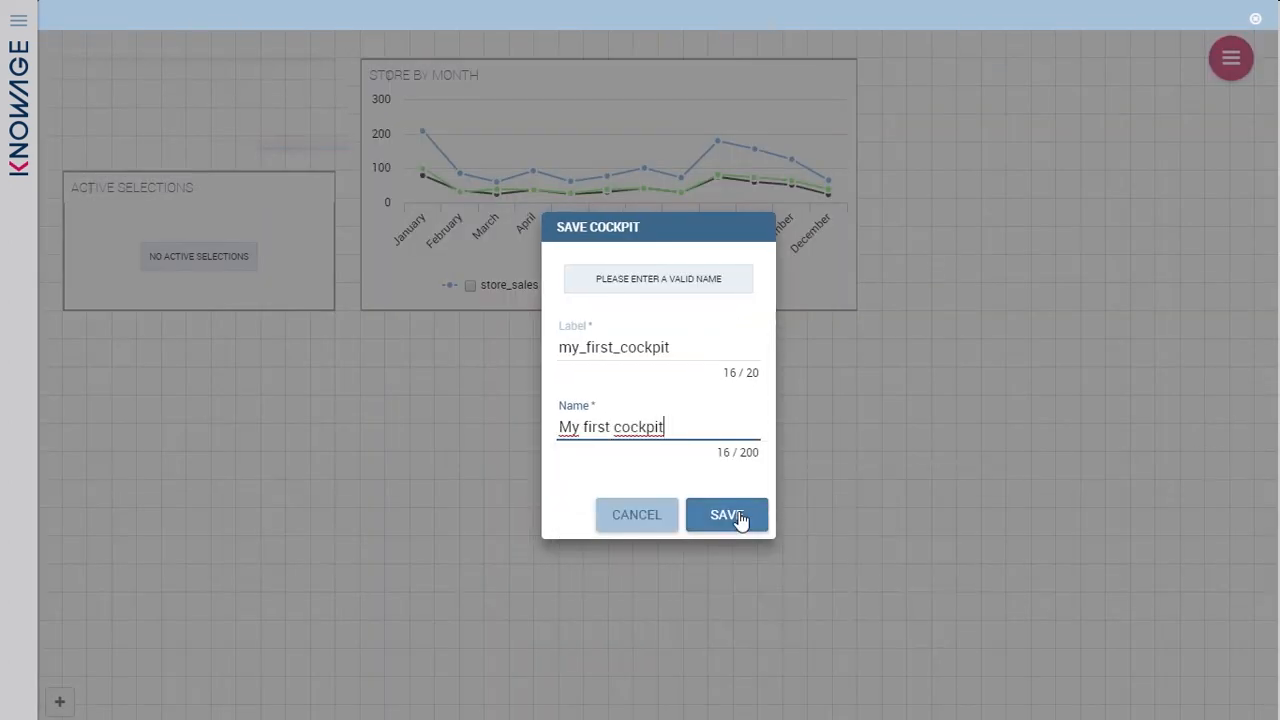
# Save the cockpit and start a new bar chart widget in the chart designer.
pyautogui.click(726, 514)
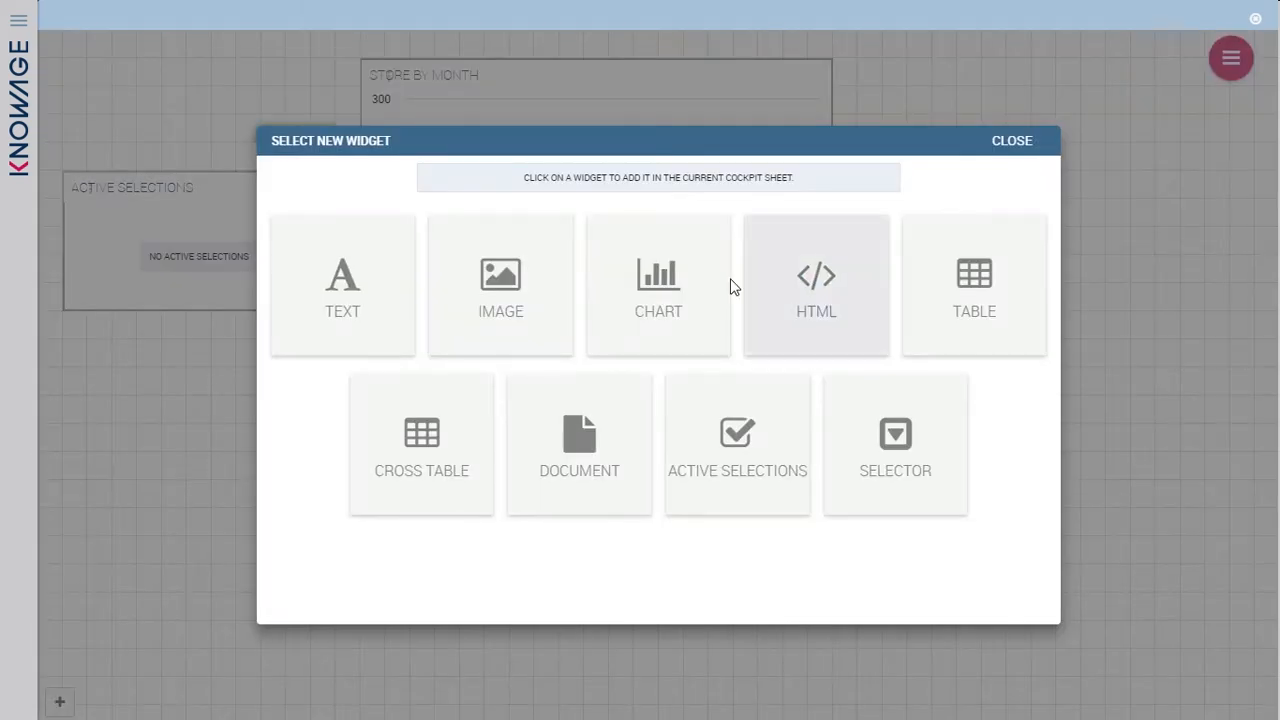
pyautogui.click(658, 284)
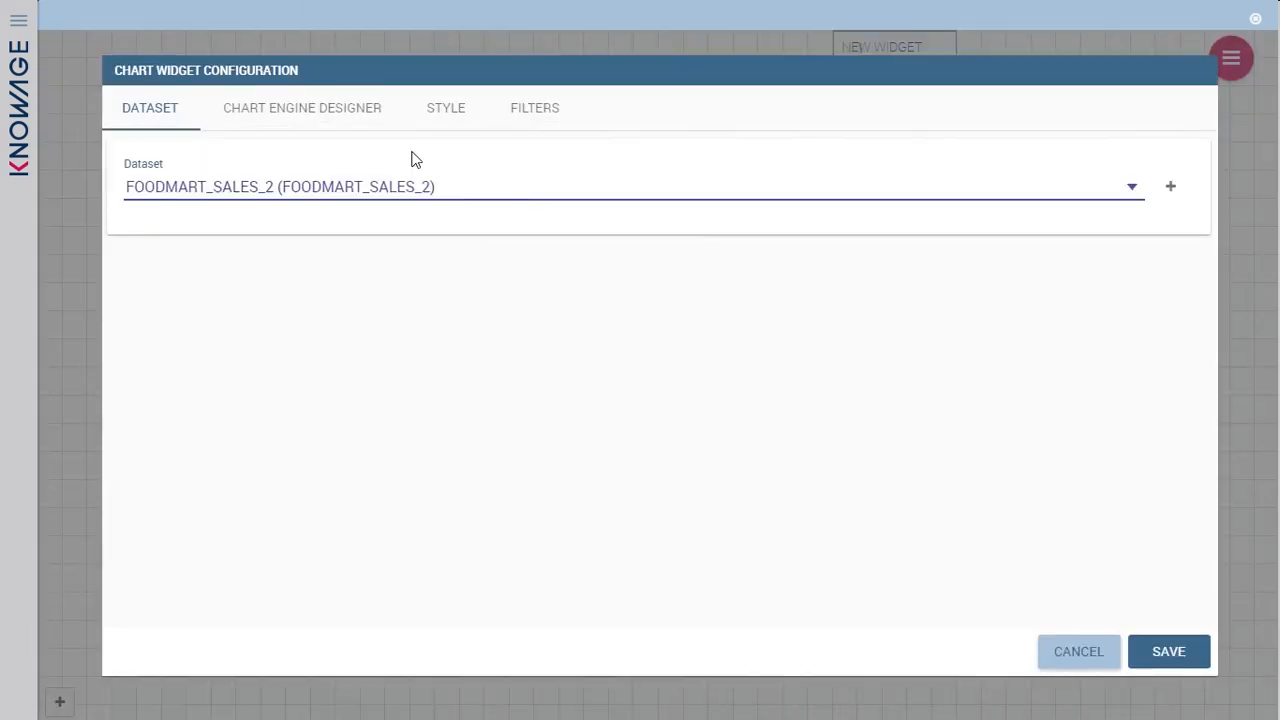
pyautogui.click(300, 108)
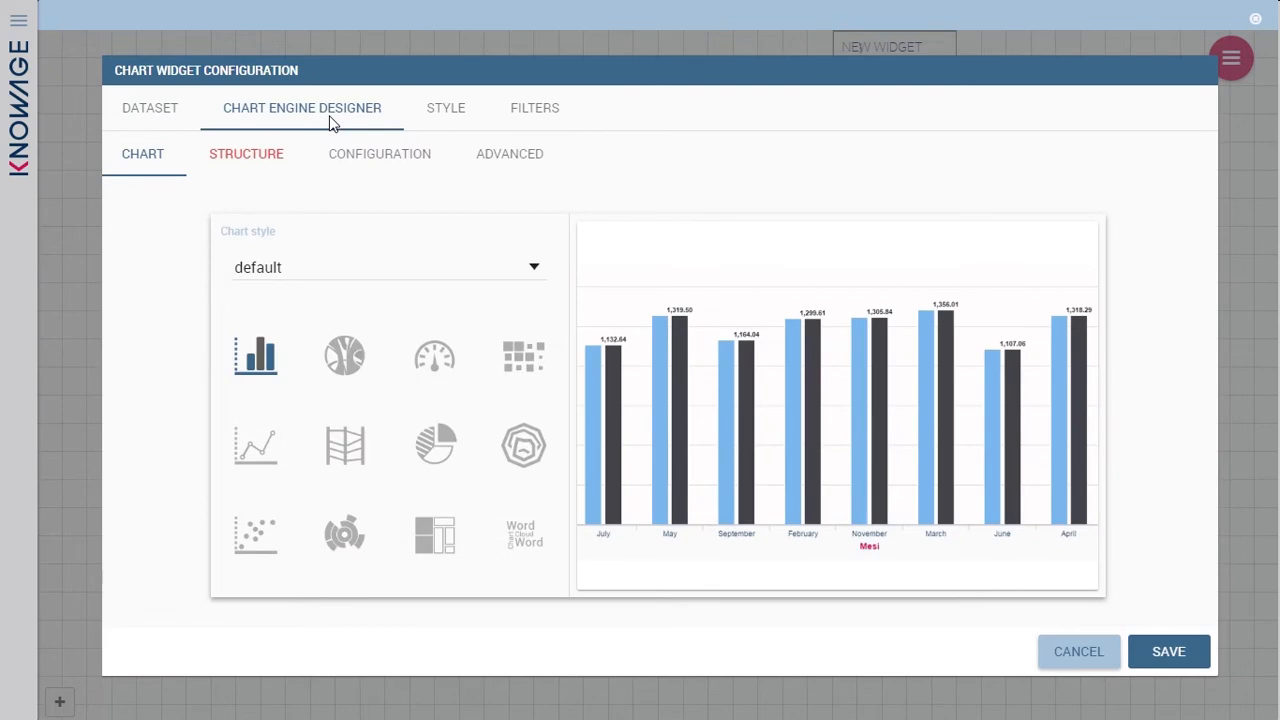
pyautogui.click(246, 152)
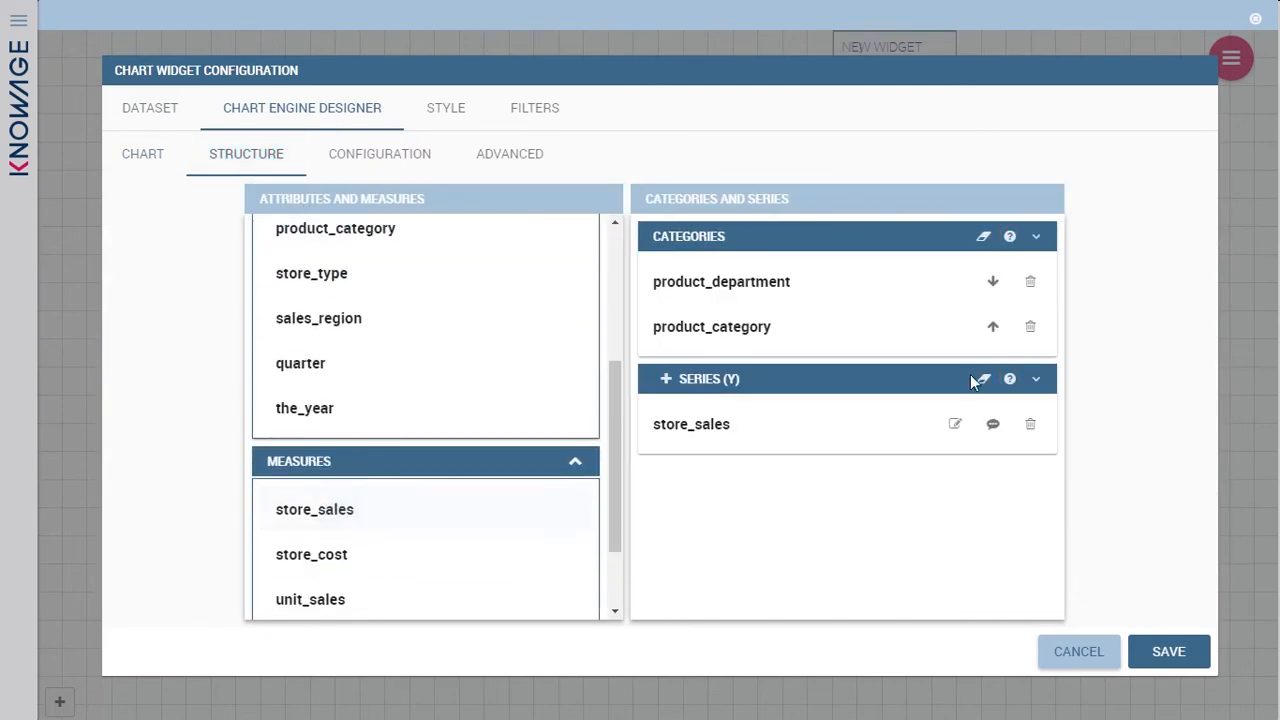
# Sort the store_sales series descending and title the chart 'sales by product department and category'.
pyautogui.click(980, 380)
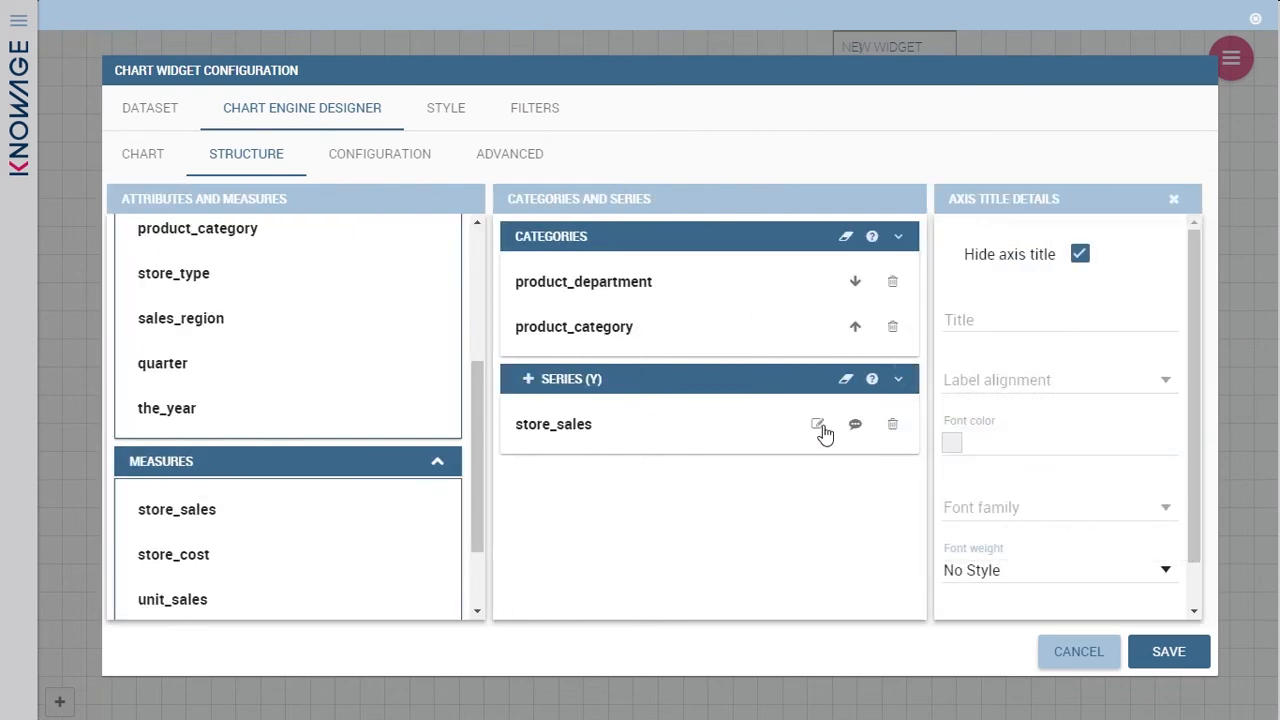
pyautogui.click(816, 424)
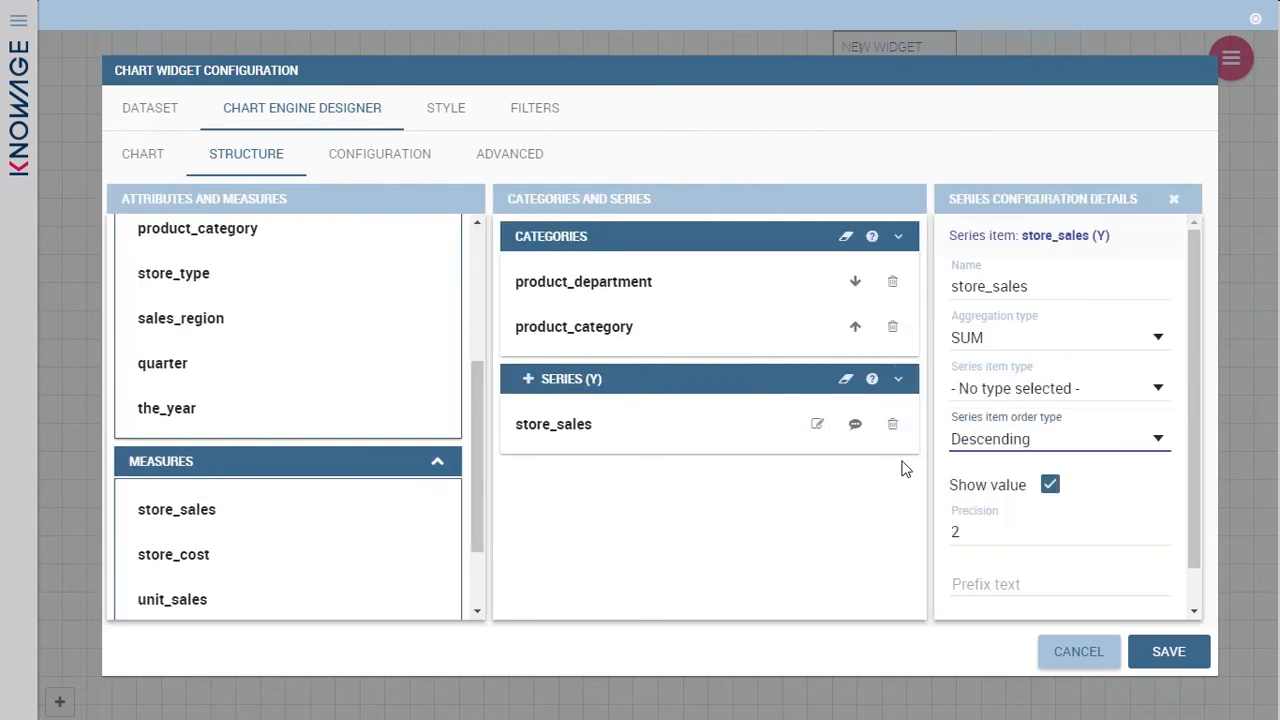
pyautogui.click(380, 152)
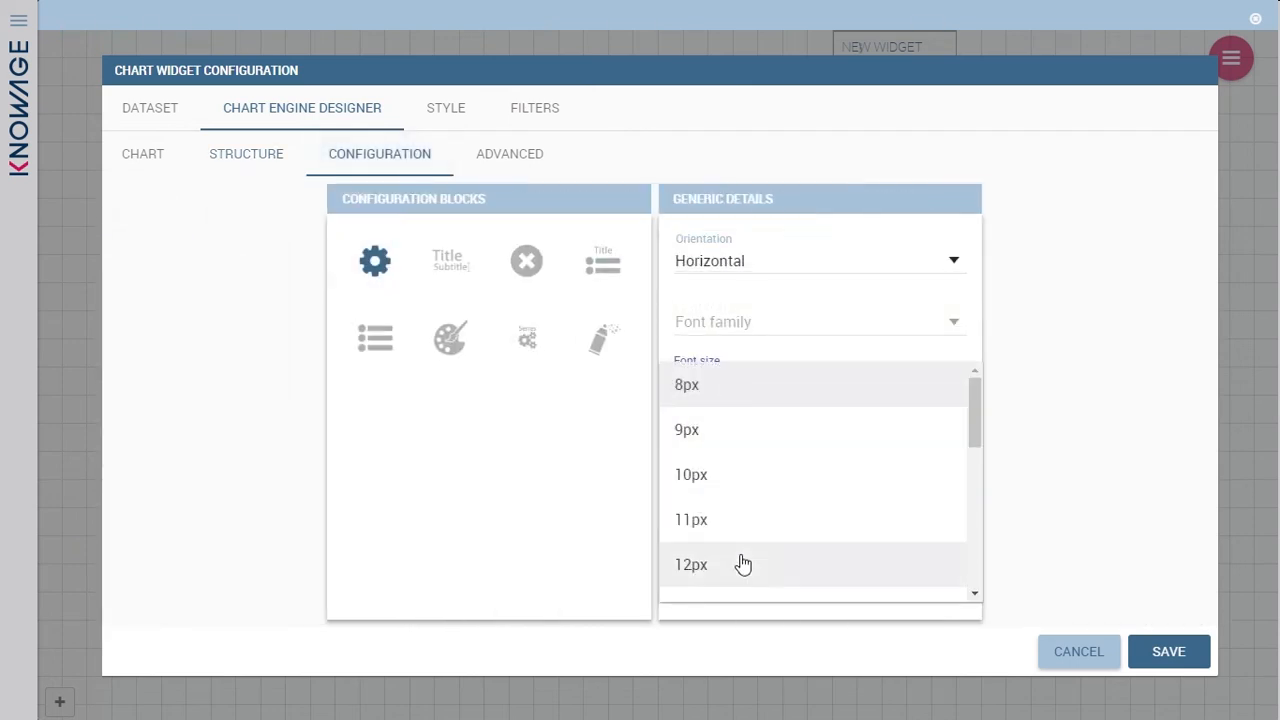
pyautogui.click(444, 108)
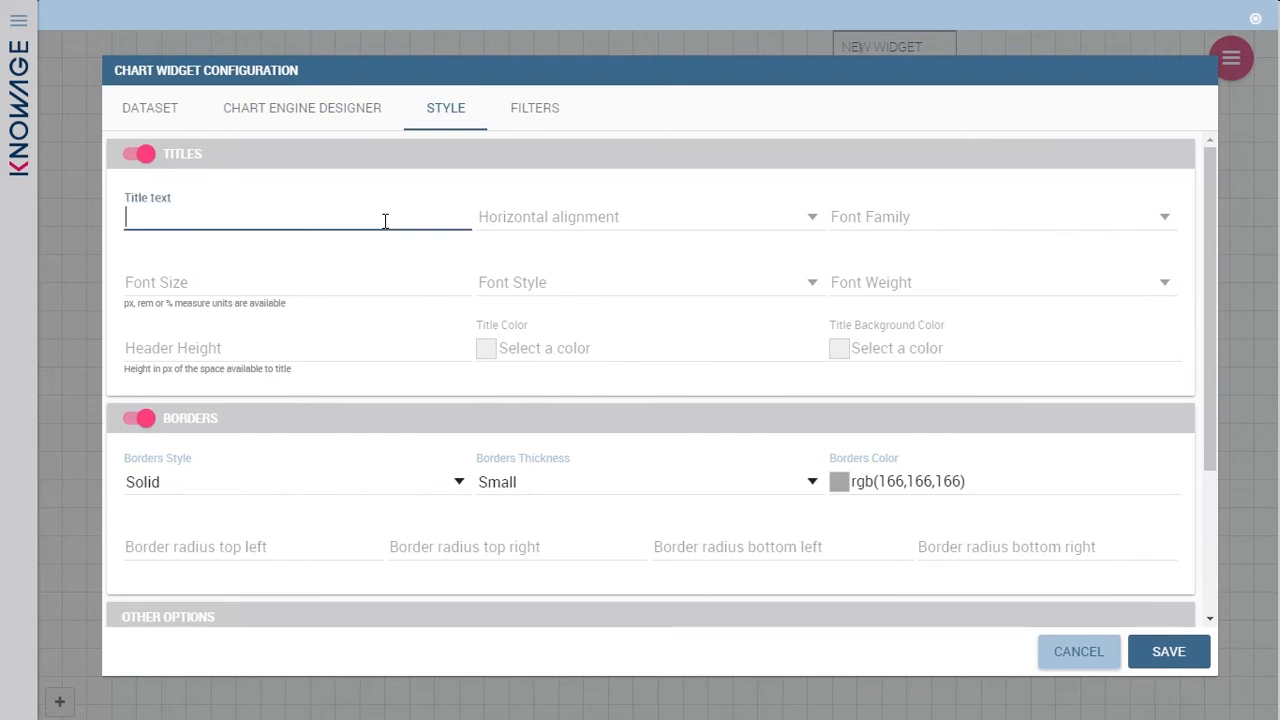
pyautogui.write('sales by product department and category')
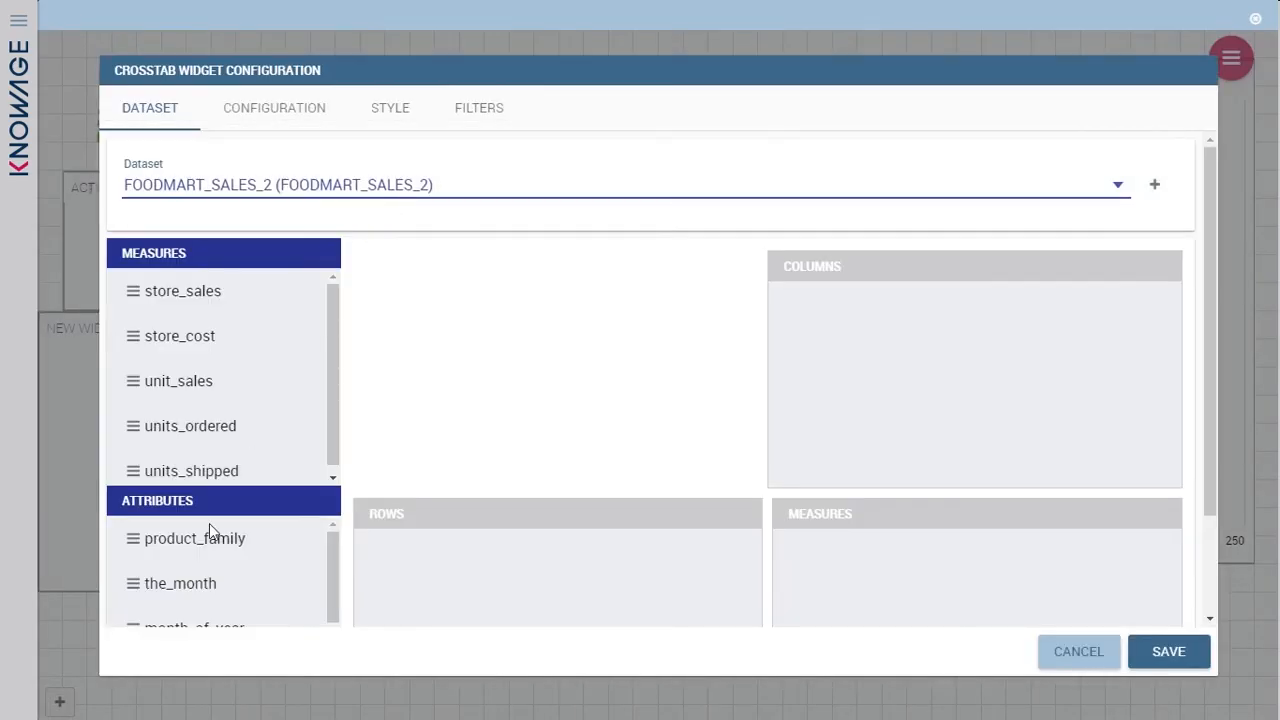
# Put product_family in the cross table columns and enable totals and column sub-totals.
pyautogui.moveTo(196, 538); pyautogui.dragTo(970, 176)
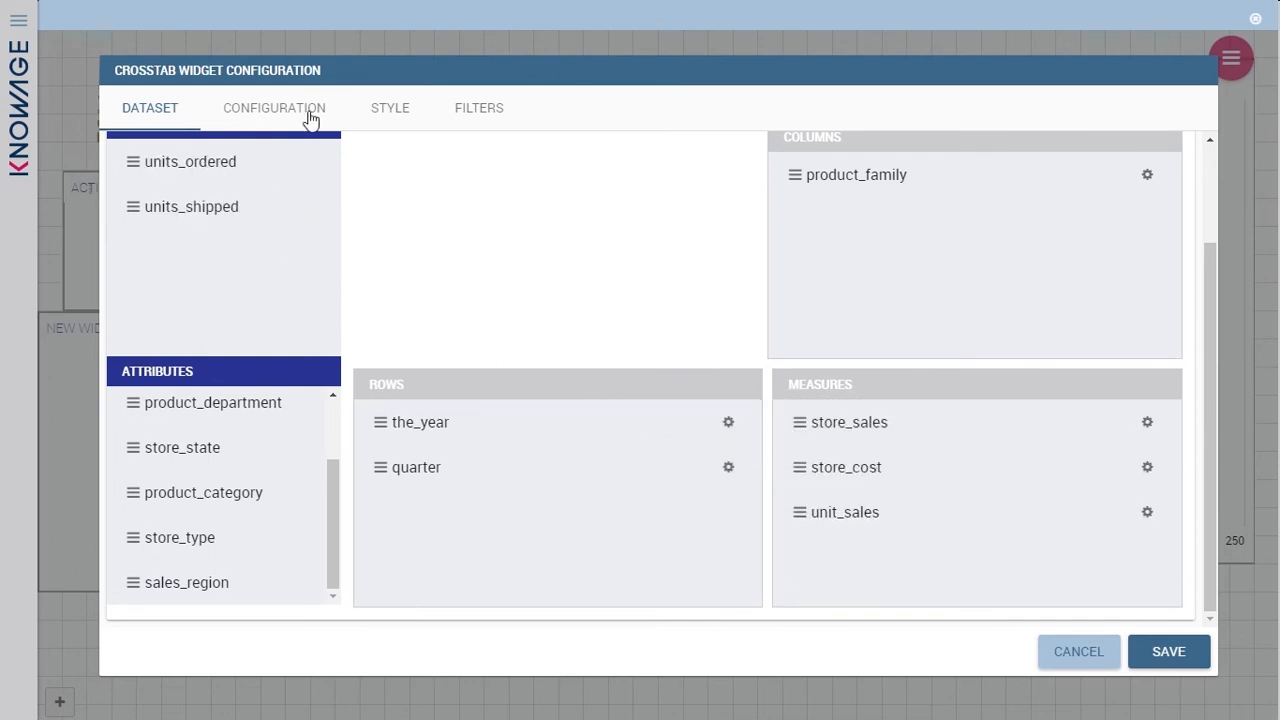
pyautogui.click(274, 108)
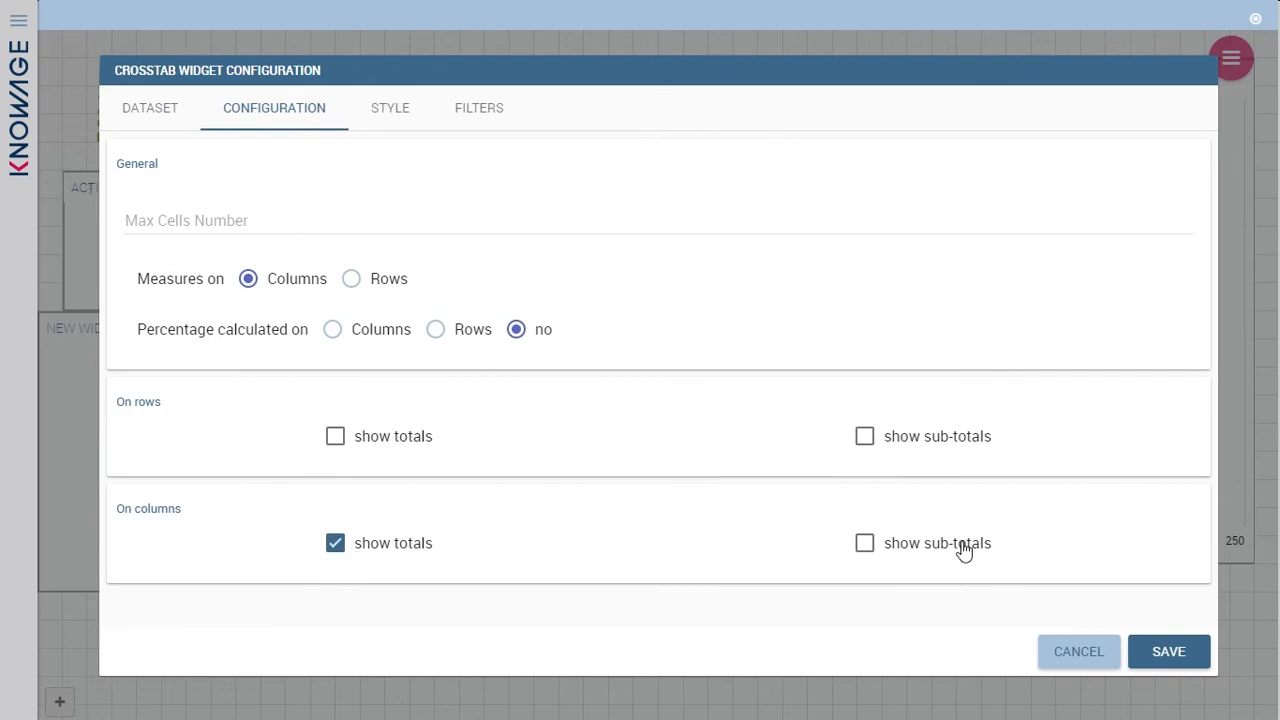
pyautogui.click(390, 108)
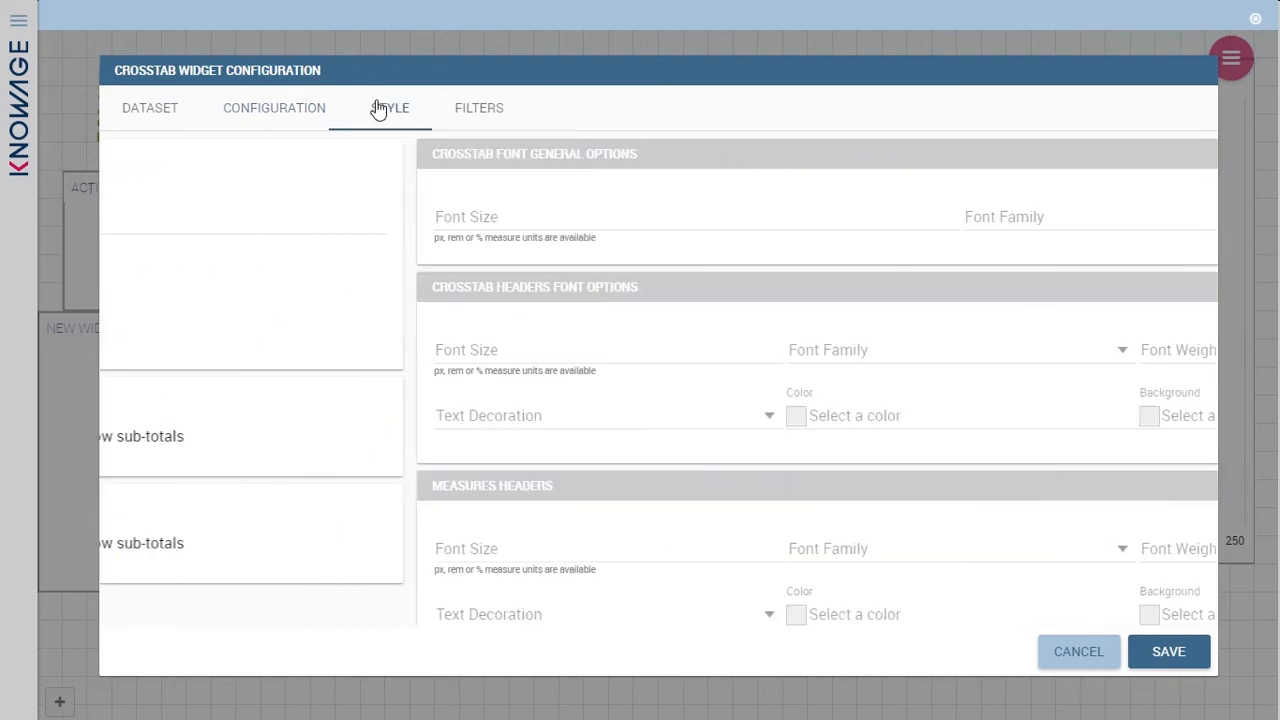
pyautogui.click(390, 108)
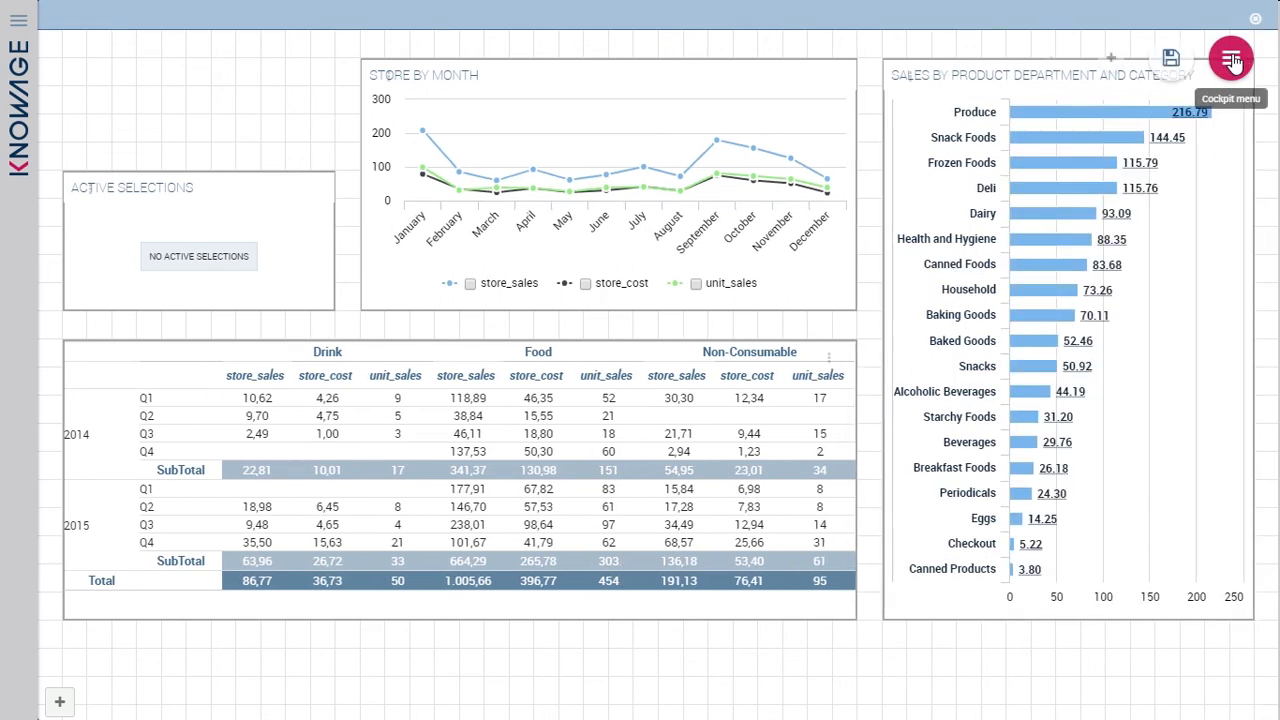
# Add an HTML card with the total store cost 509.91 markup and hide its title bar.
pyautogui.click(1236, 56)
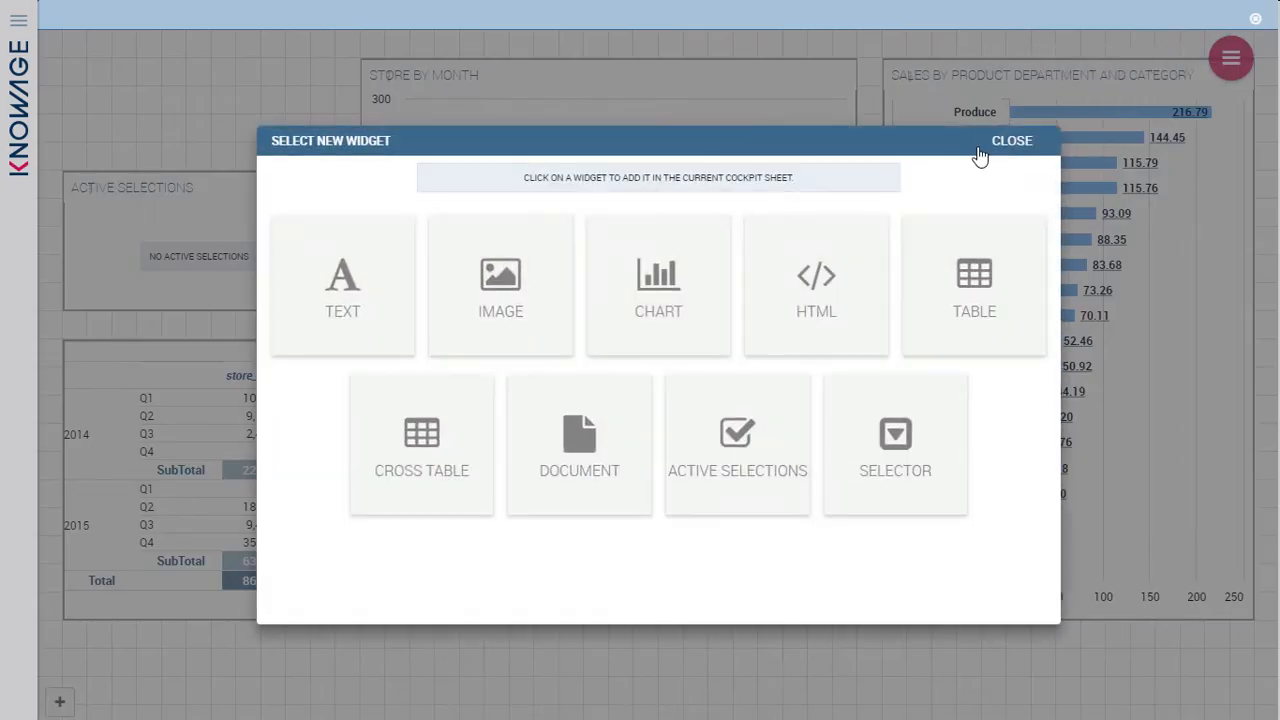
pyautogui.click(816, 284)
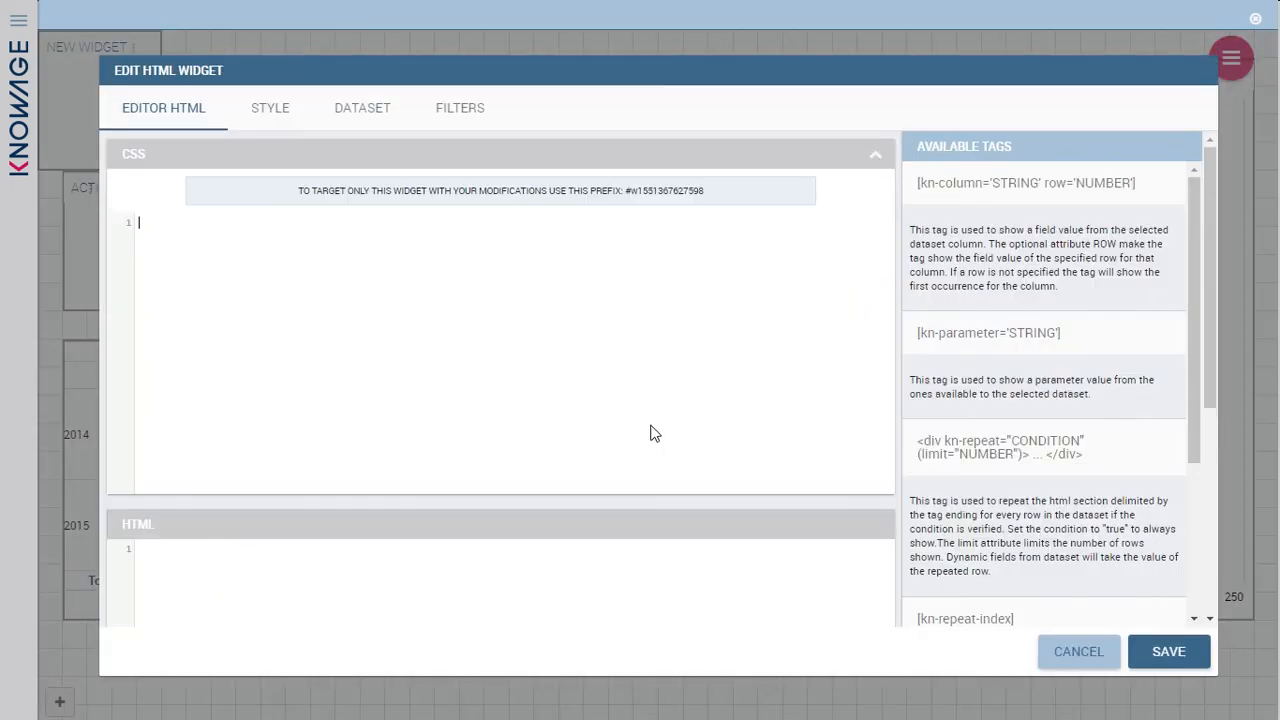
pyautogui.click(876, 154)
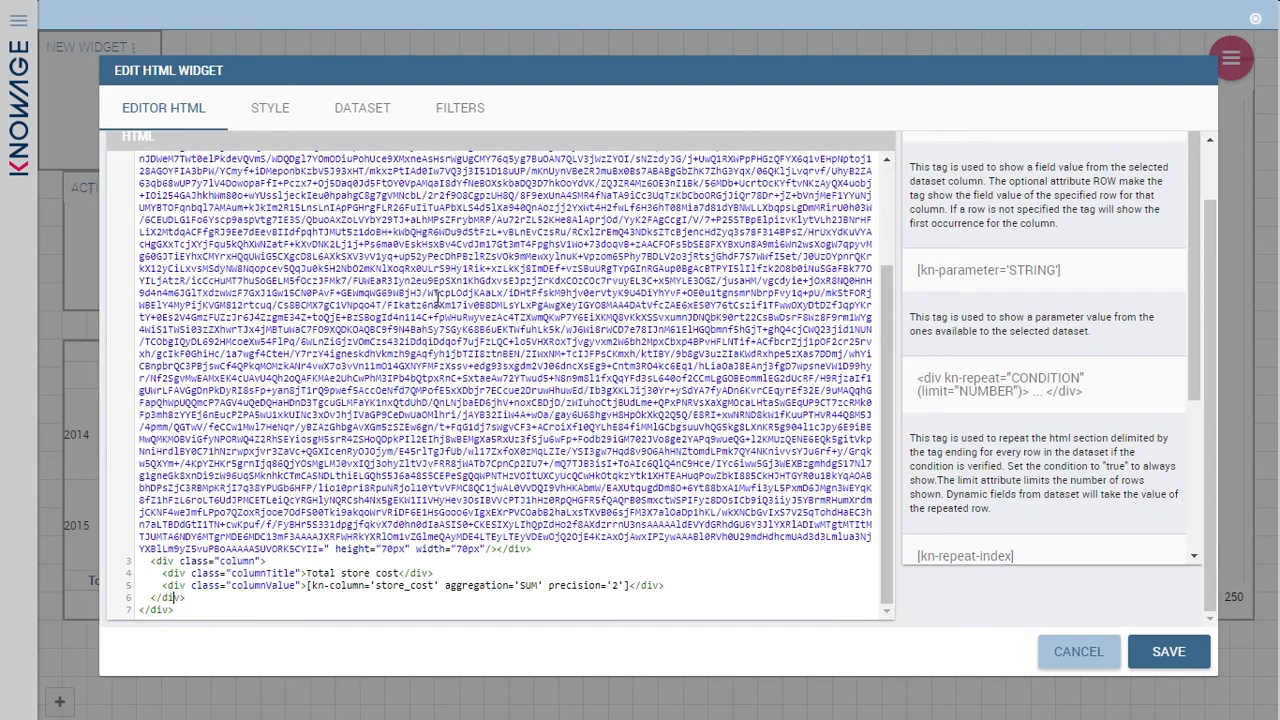
pyautogui.click(270, 108)
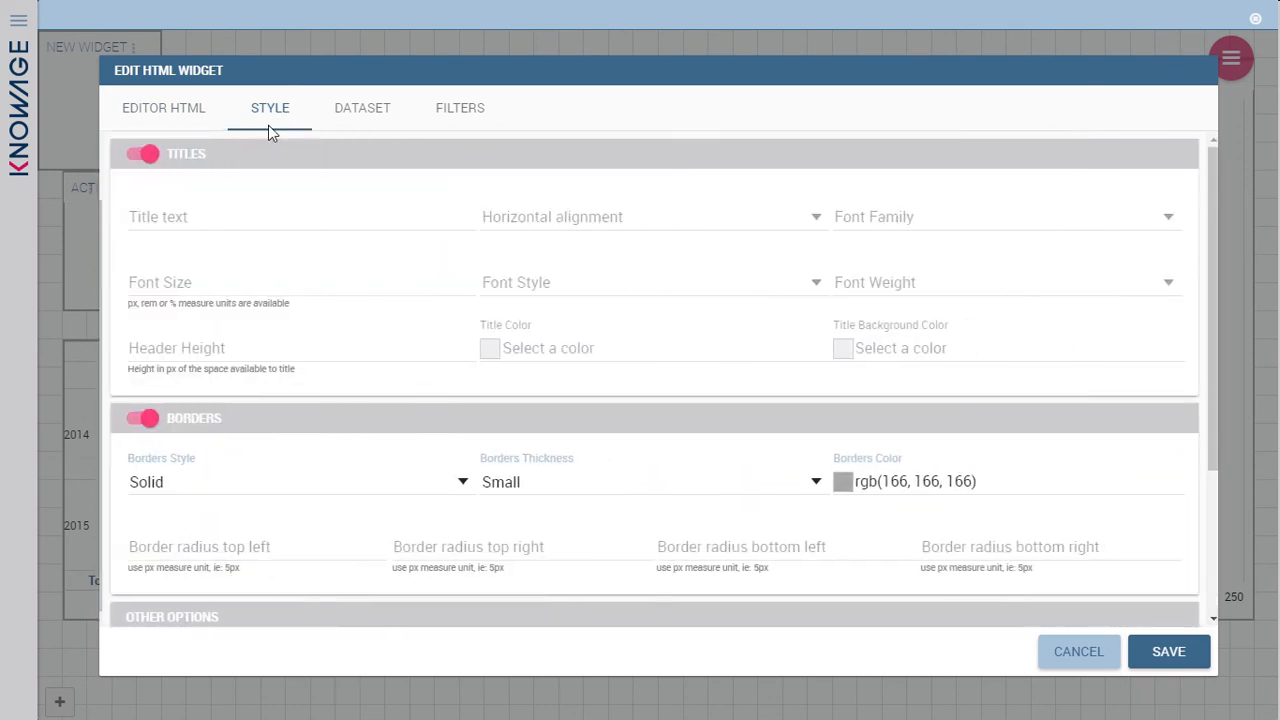
pyautogui.click(140, 152)
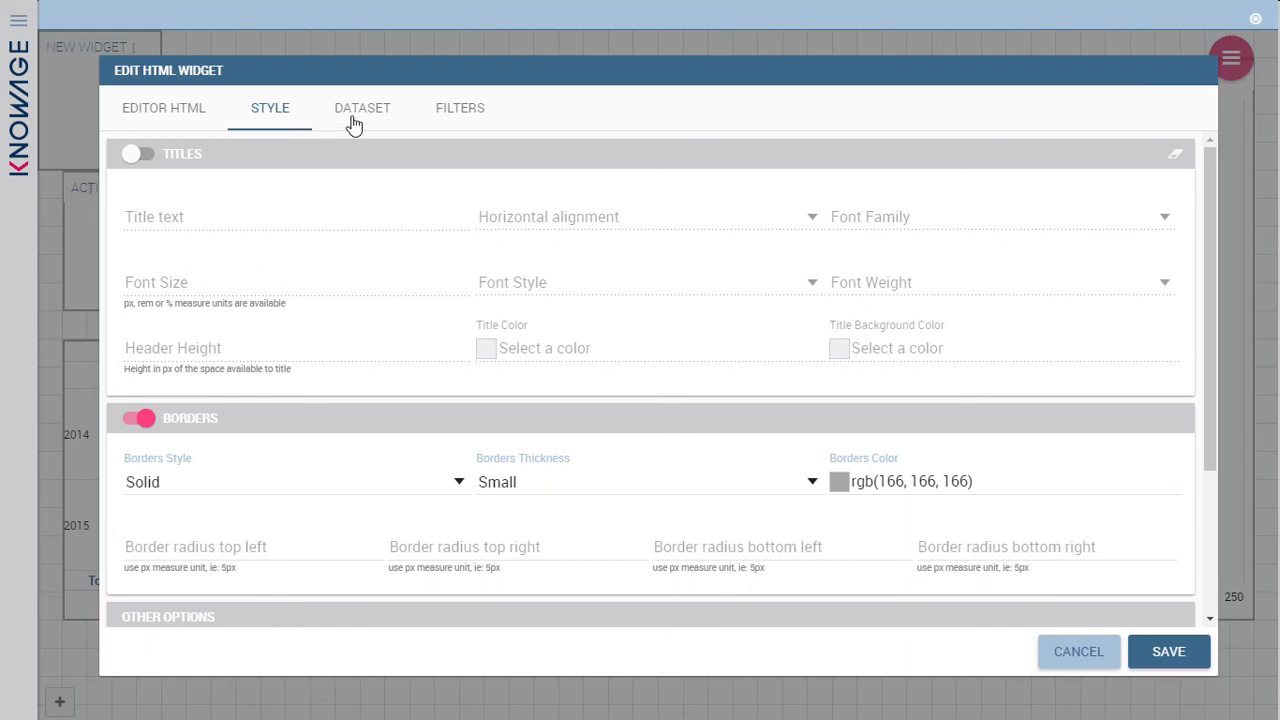
pyautogui.click(360, 108)
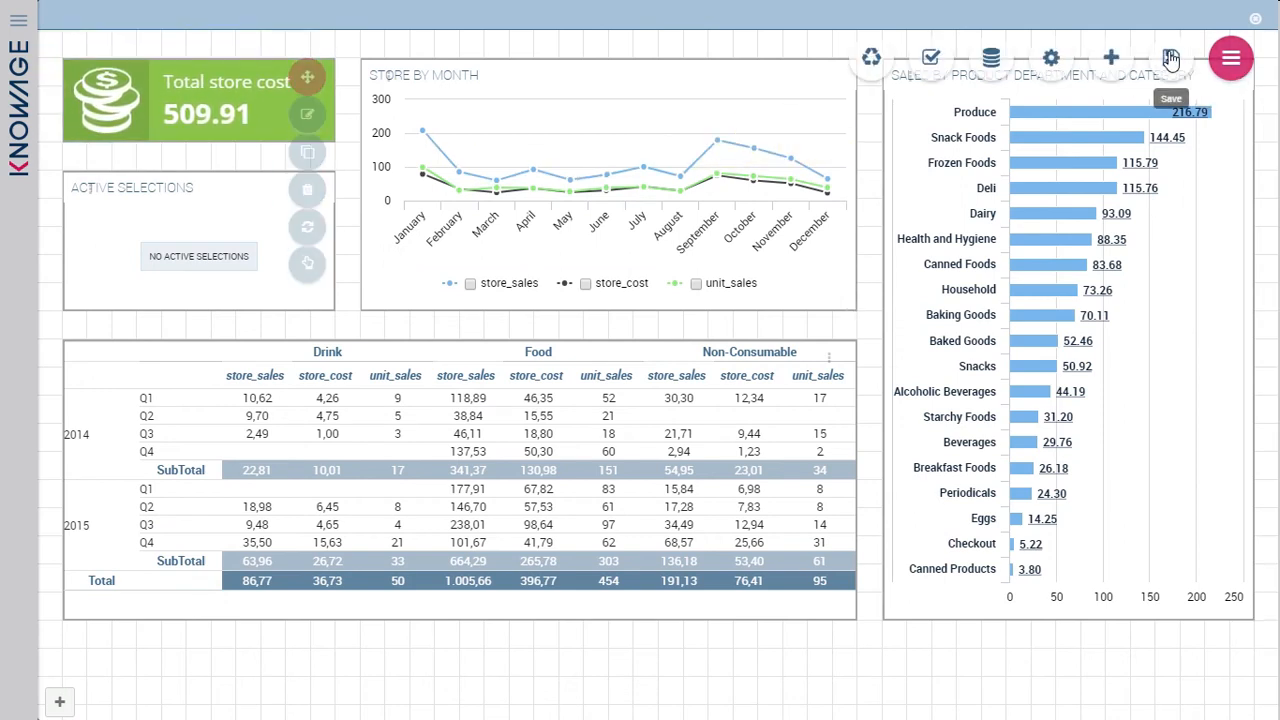
# Save the finished cockpit and return to the workspace.
pyautogui.click(1172, 56)
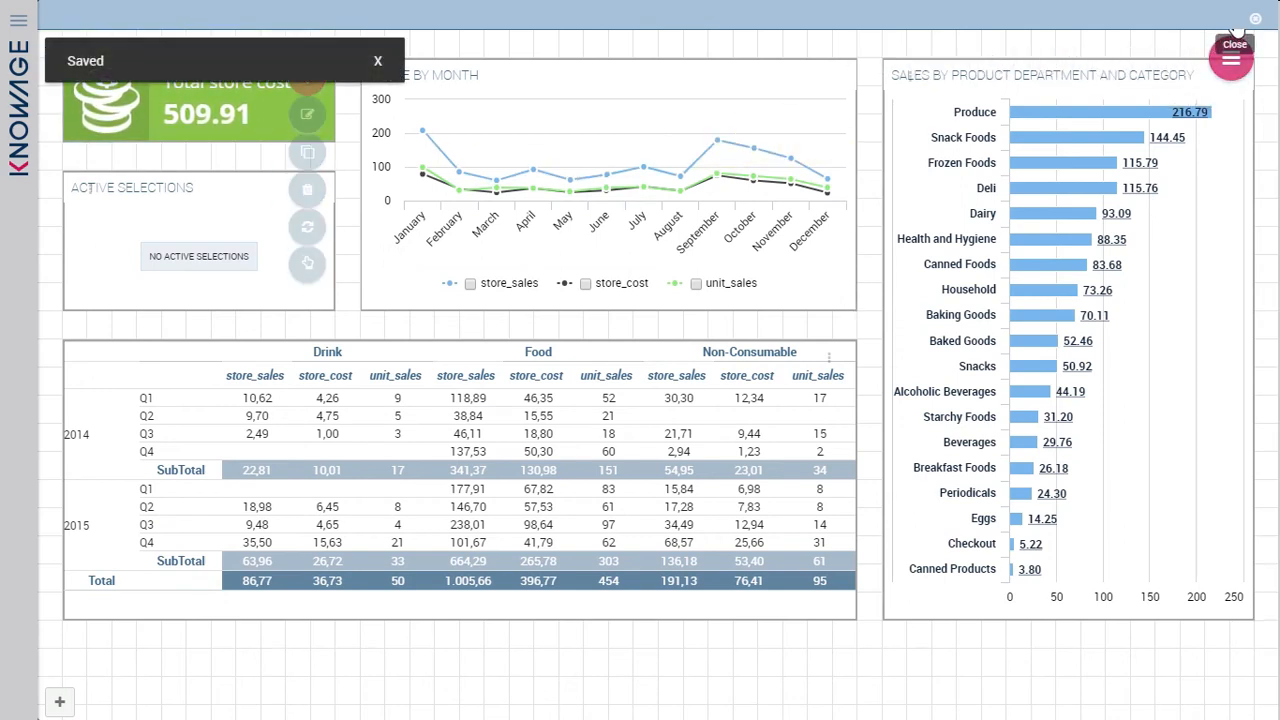
pyautogui.click(376, 60)
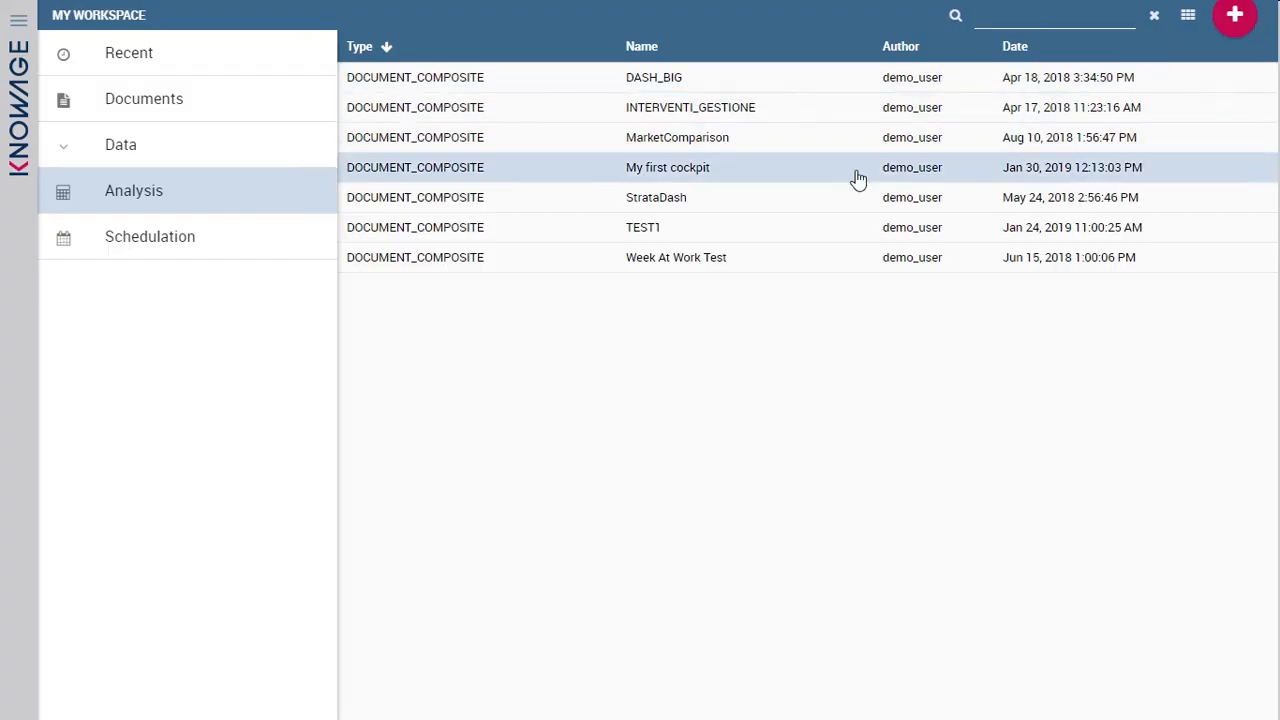
# Show the details panel of My first cockpit in the Analysis list.
pyautogui.click(668, 168)
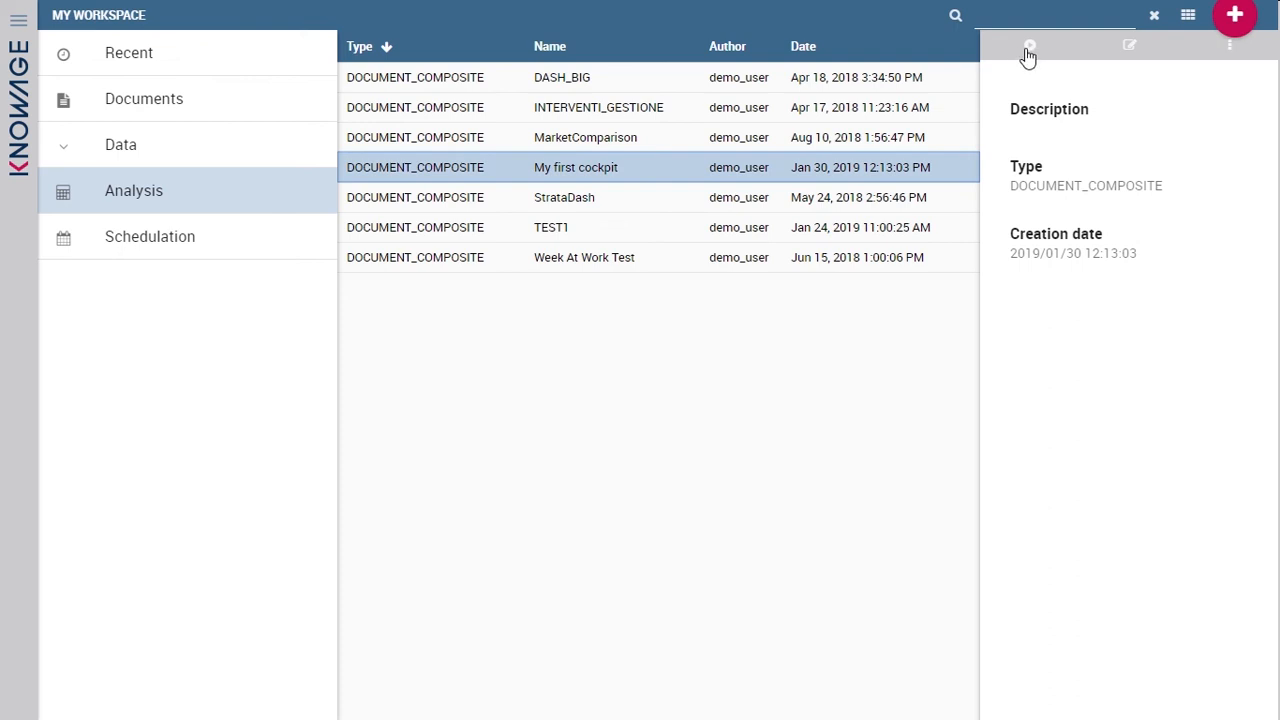